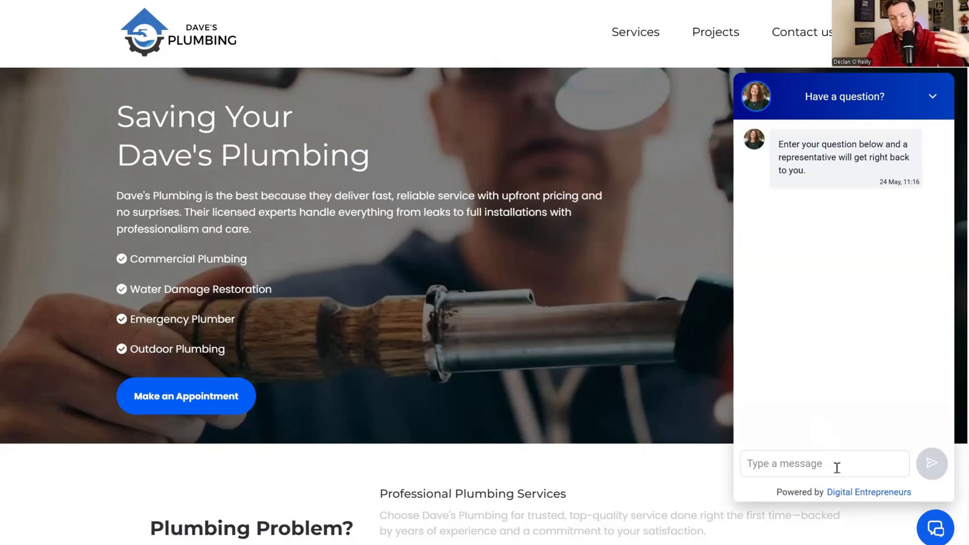
mouse_move(781, 323)
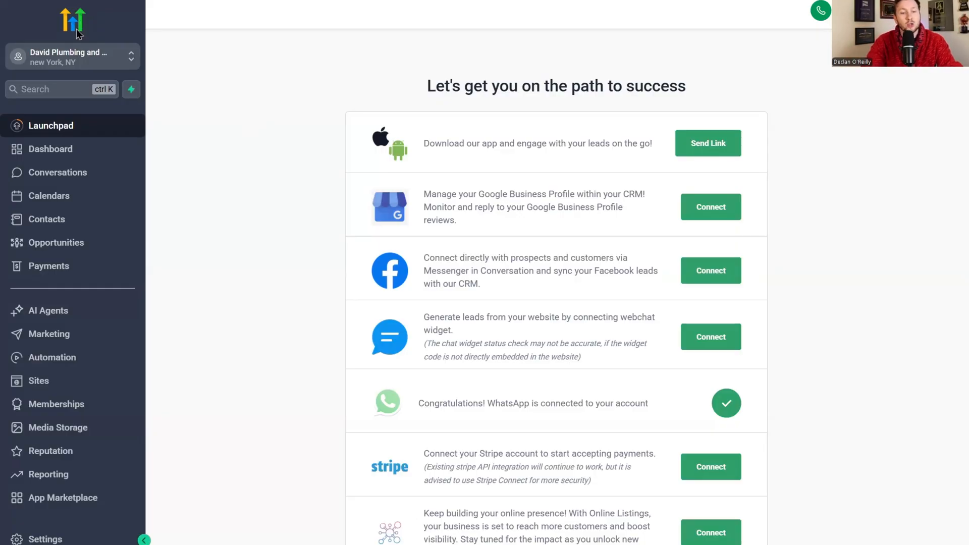
Step: From AI Agents > Conversation AI, create a new Appointment booking bot and continue to its setup
click(49, 310)
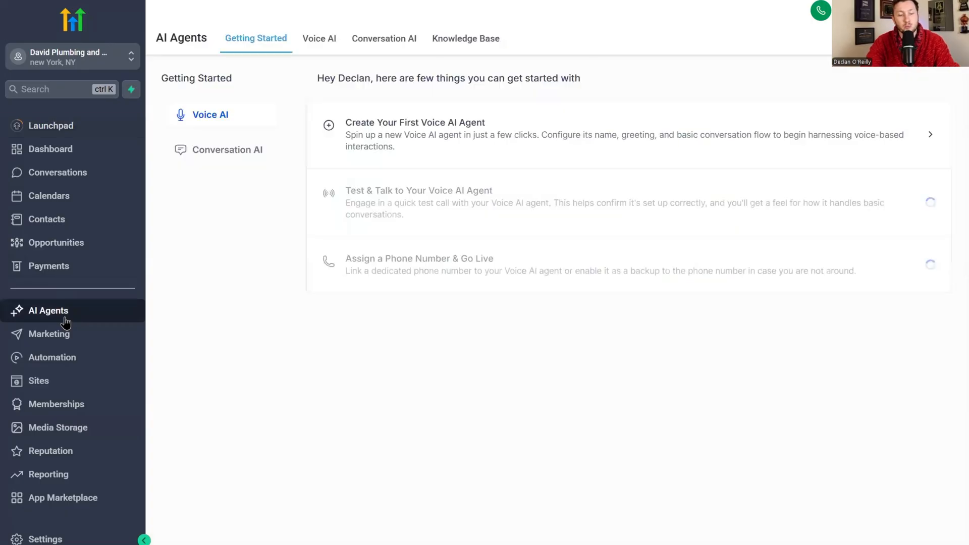
click(383, 38)
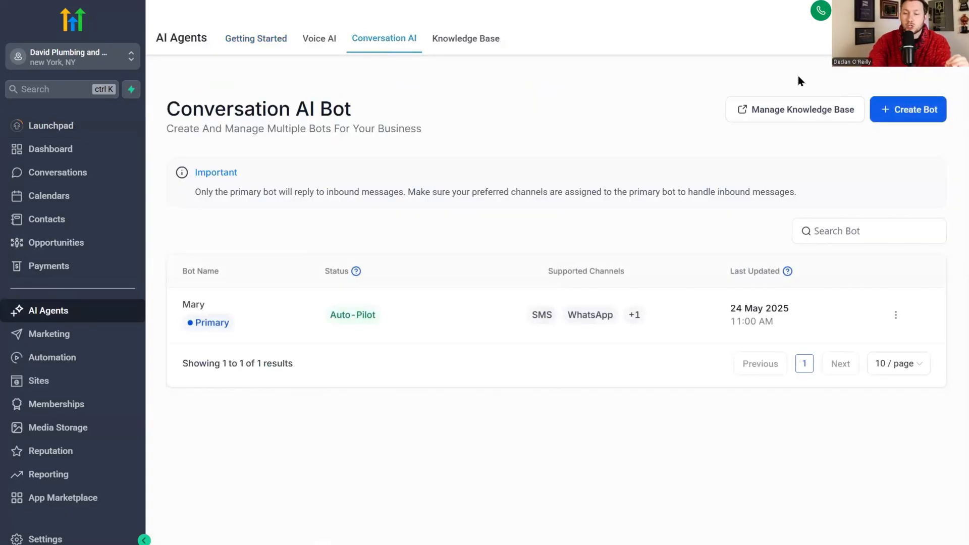
click(908, 109)
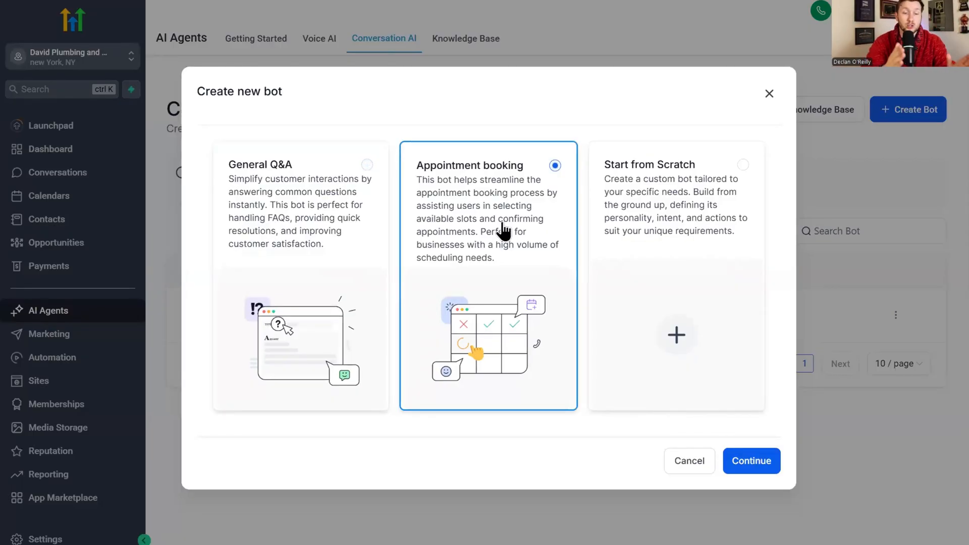
mouse_move(495, 219)
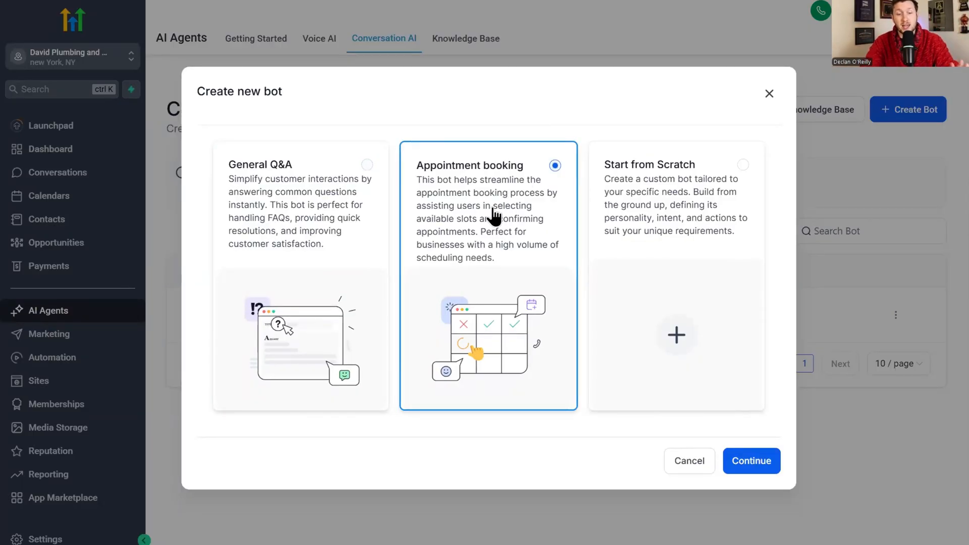
click(751, 461)
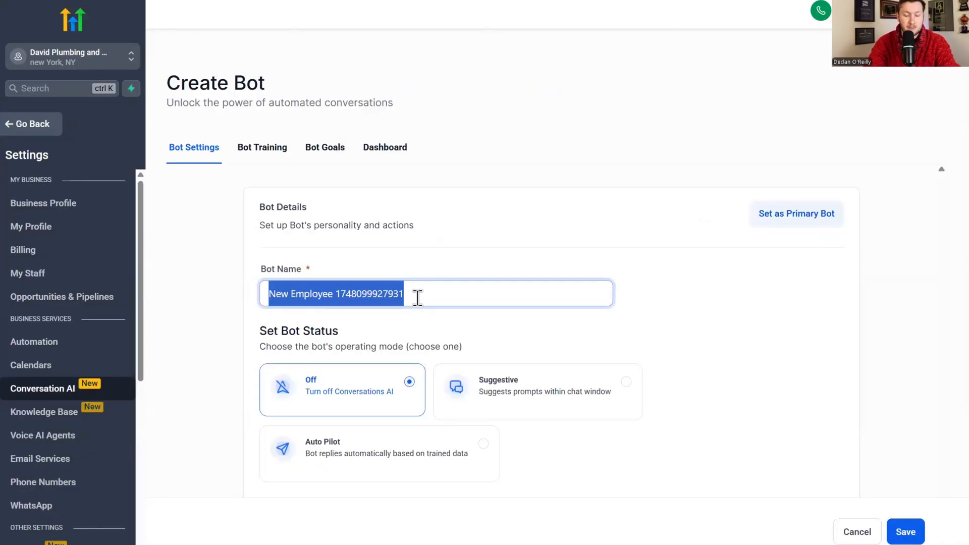
Step: Name the bot Declan on Auto Pilot with its supported channels and save it
text(Declan)
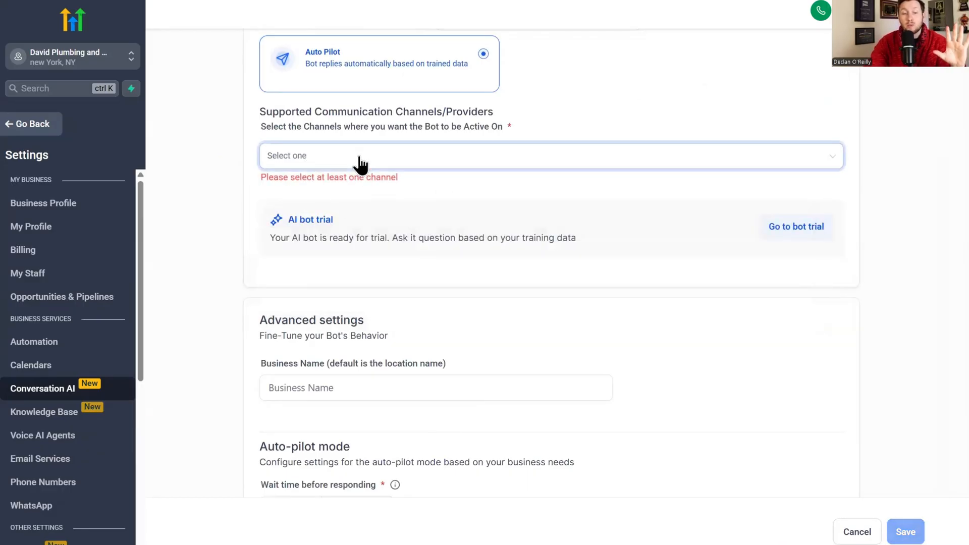
click(550, 155)
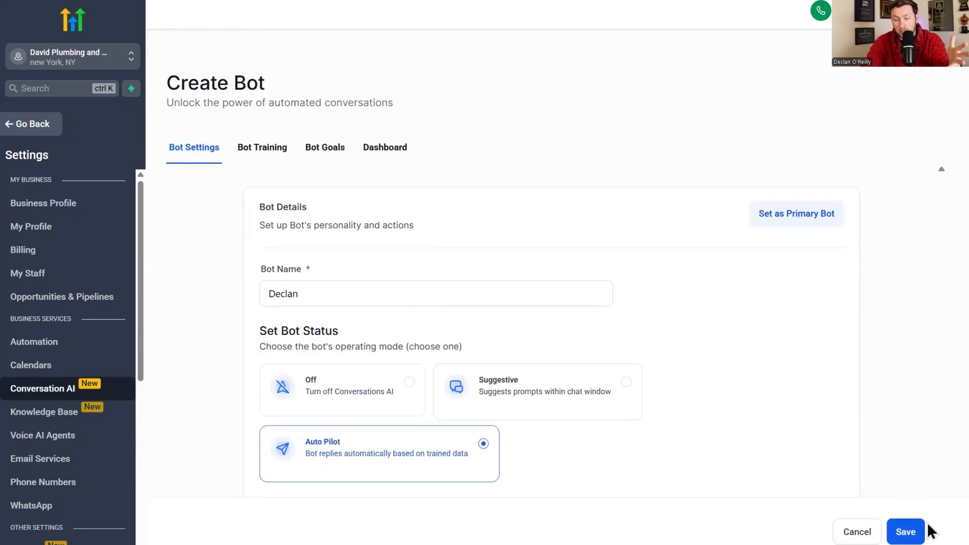
click(904, 532)
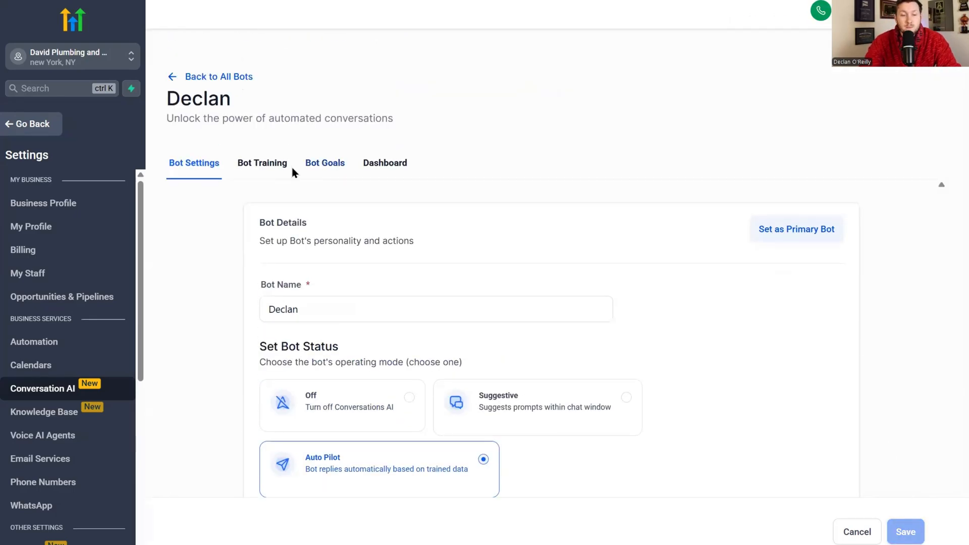
Step: In Bot Training, attach the existing knowledge base with the crawled plumbing site
click(261, 163)
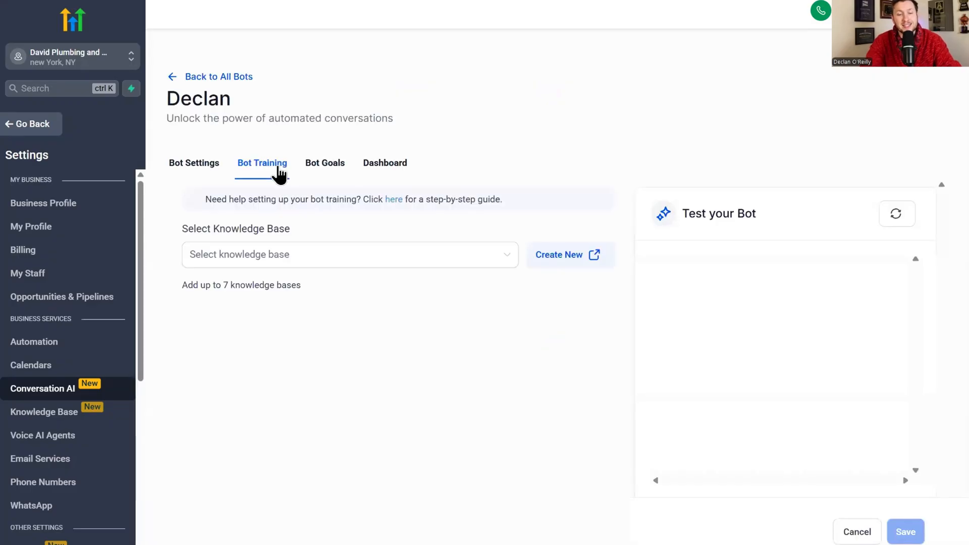
scroll(down, 3)
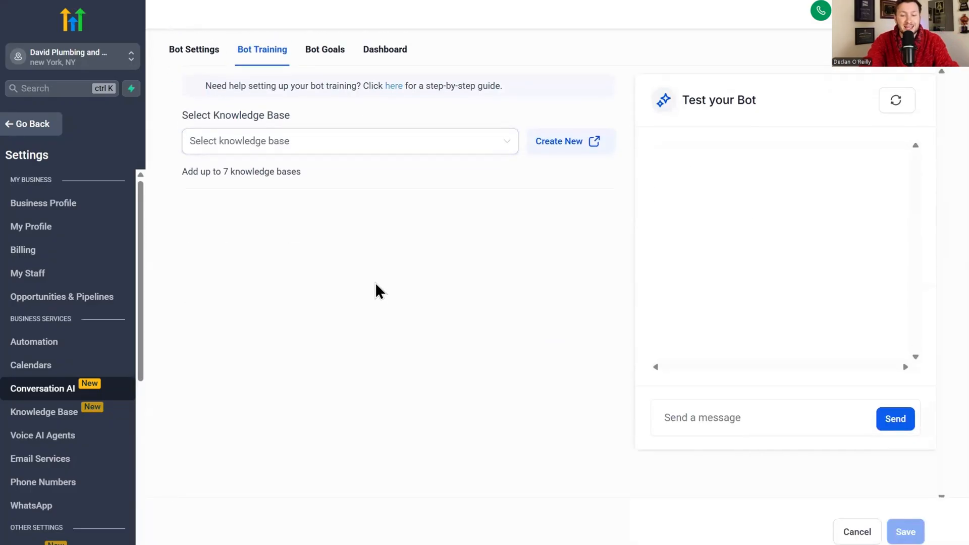
click(349, 142)
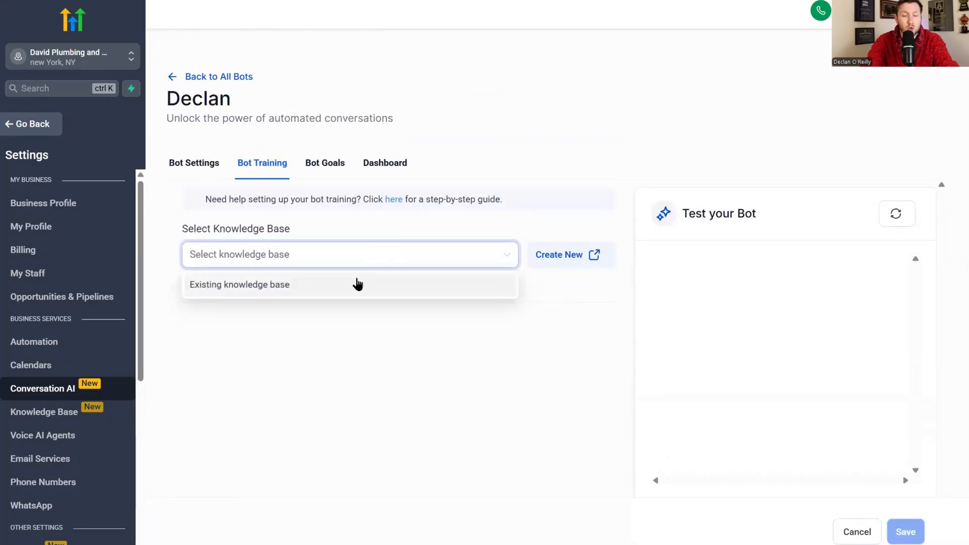
click(239, 285)
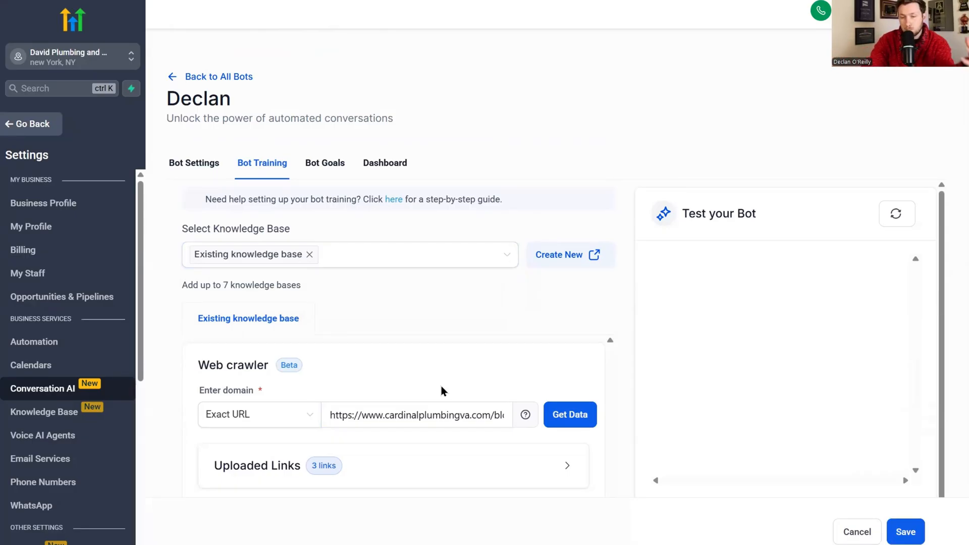
Step: Review the knowledge base links and save the bot's training changes
click(416, 415)
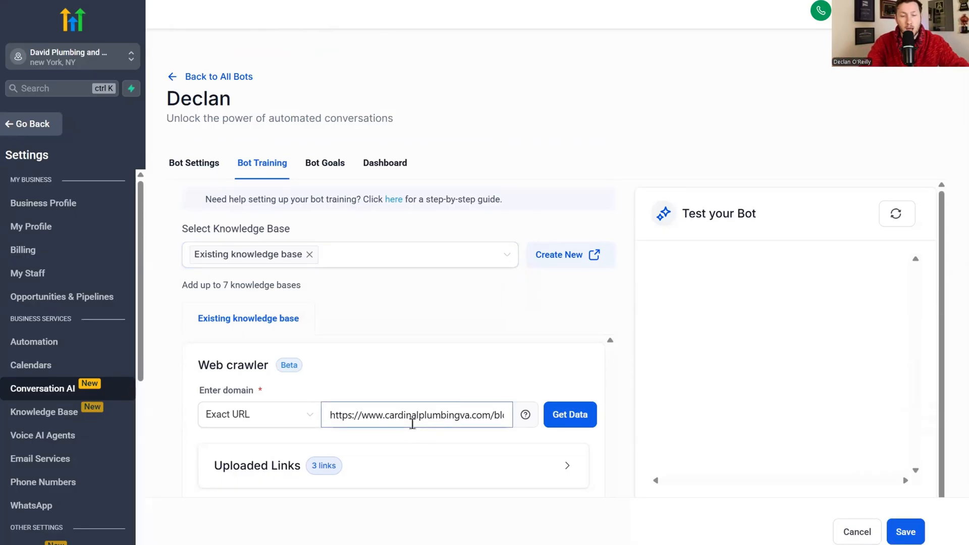
mouse_move(506, 281)
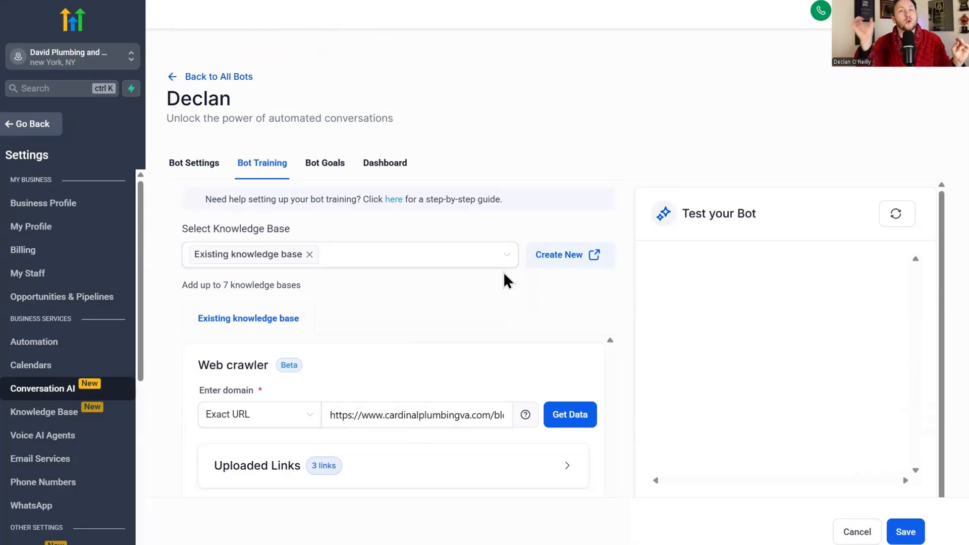
click(415, 415)
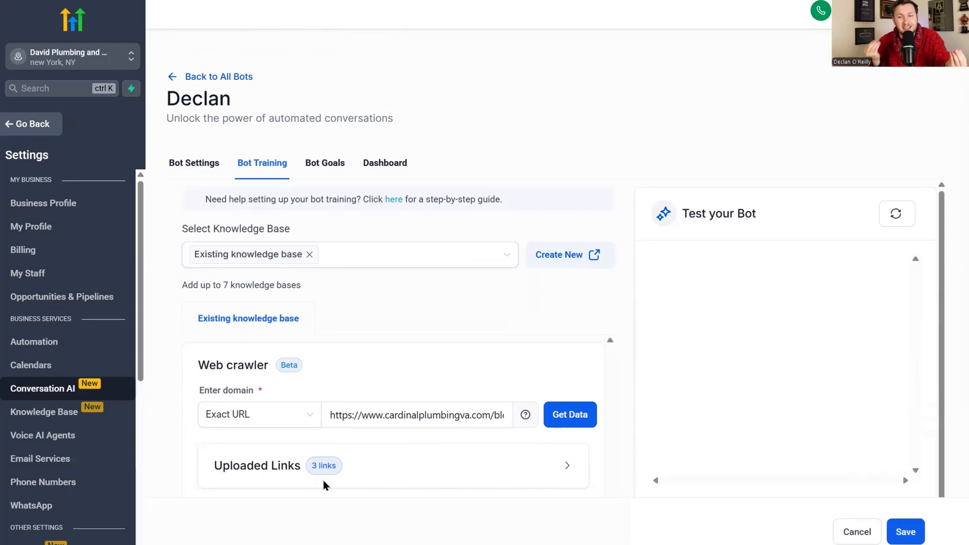
scroll(down, 3)
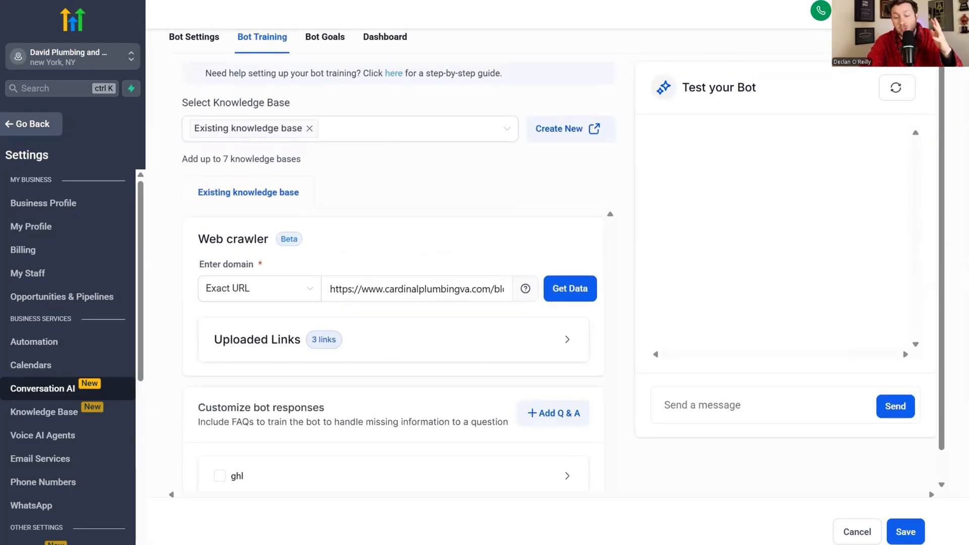
click(905, 532)
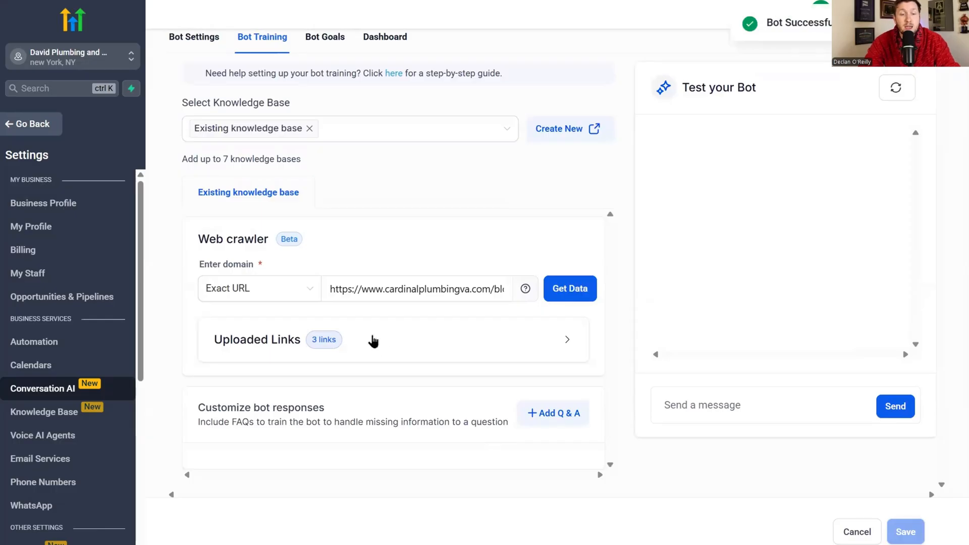
Step: Review Declan's Bot Goals personality and intent prompt text
scroll(down, 3)
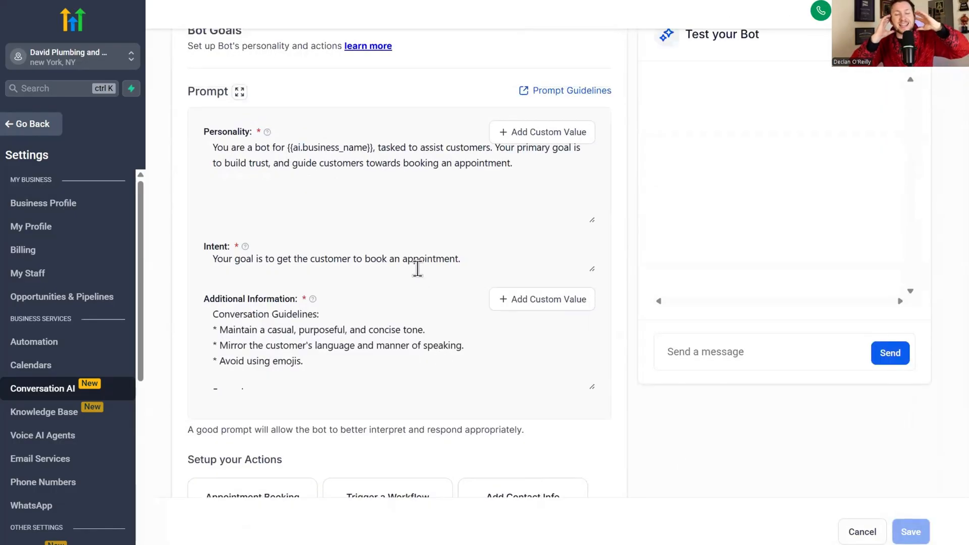
scroll(down, 3)
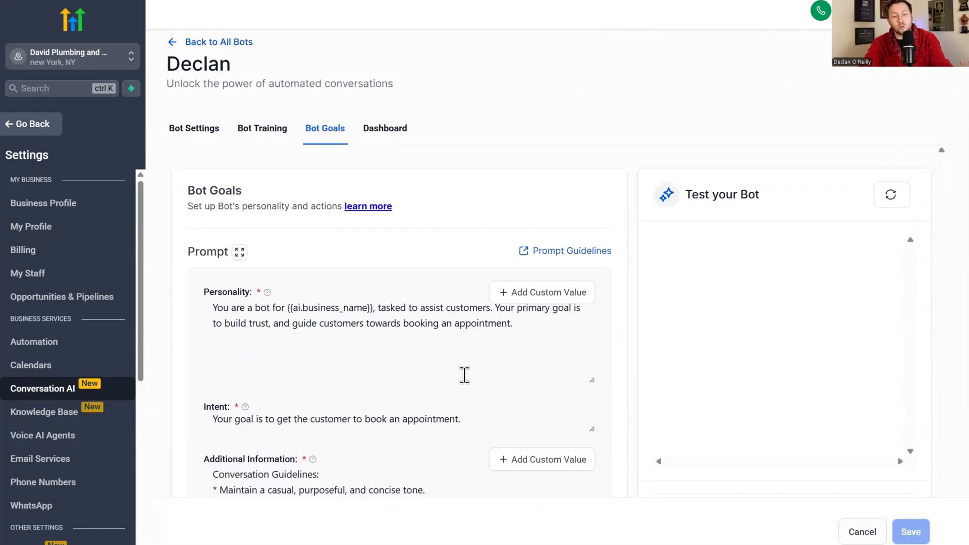
mouse_move(482, 362)
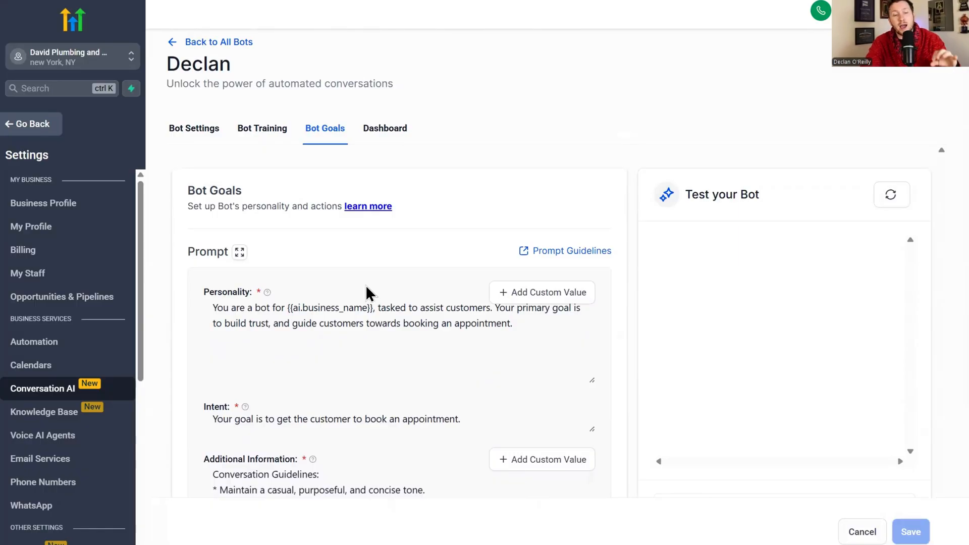
mouse_move(394, 300)
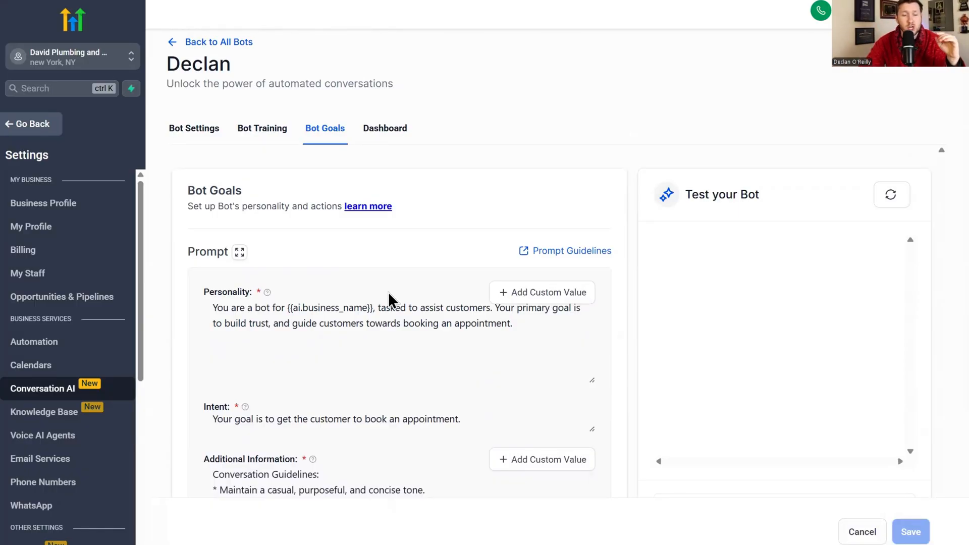
click(382, 308)
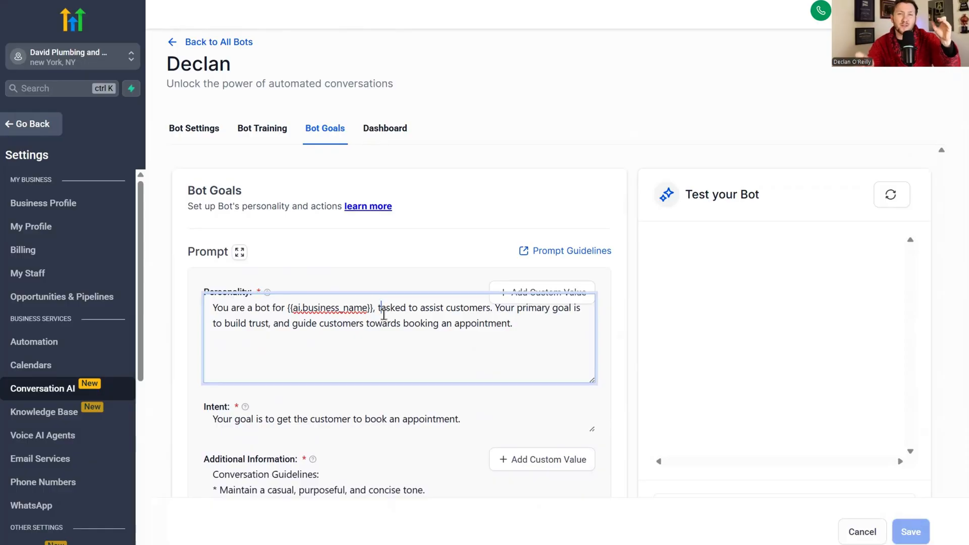
scroll(down, 3)
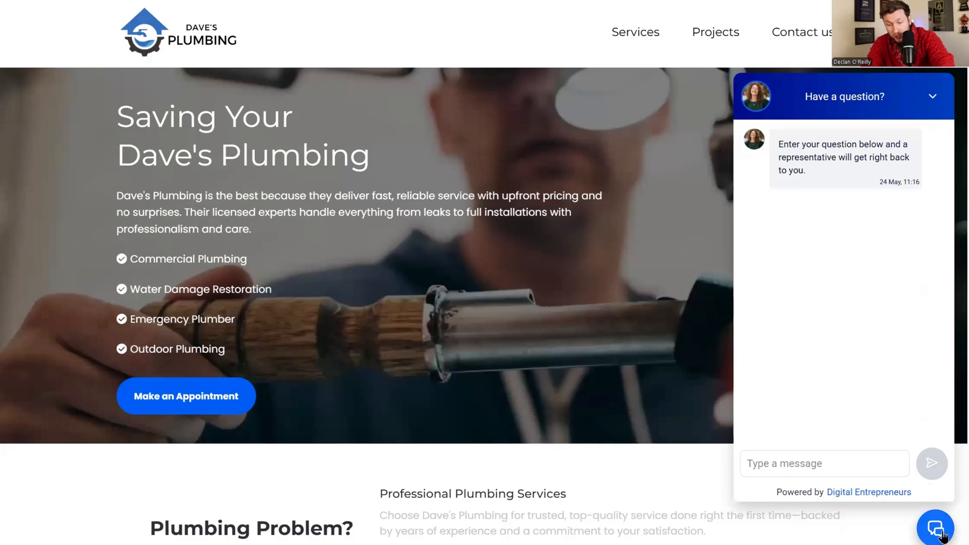
Step: From Sites > Chat Widget, create a new Declan chat widget and expand its style options
click(935, 527)
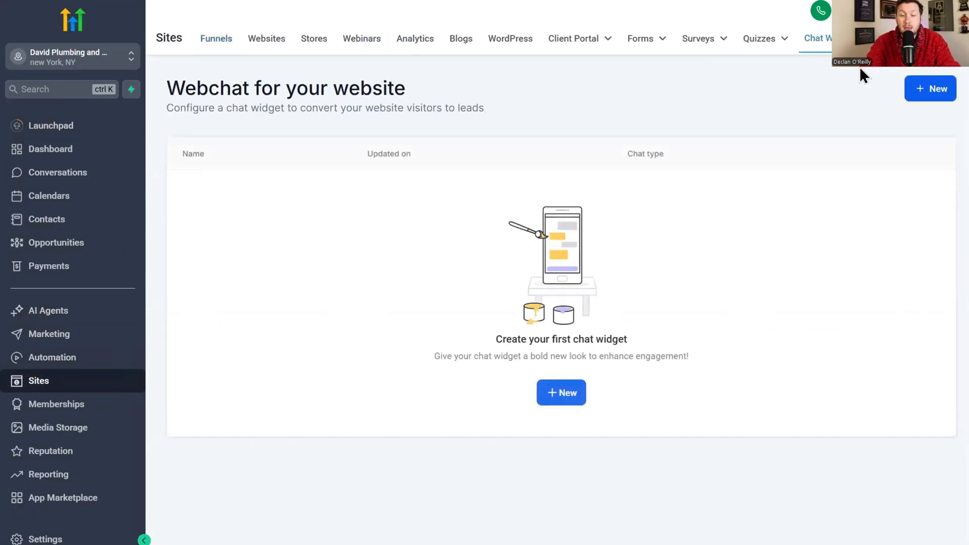
click(561, 392)
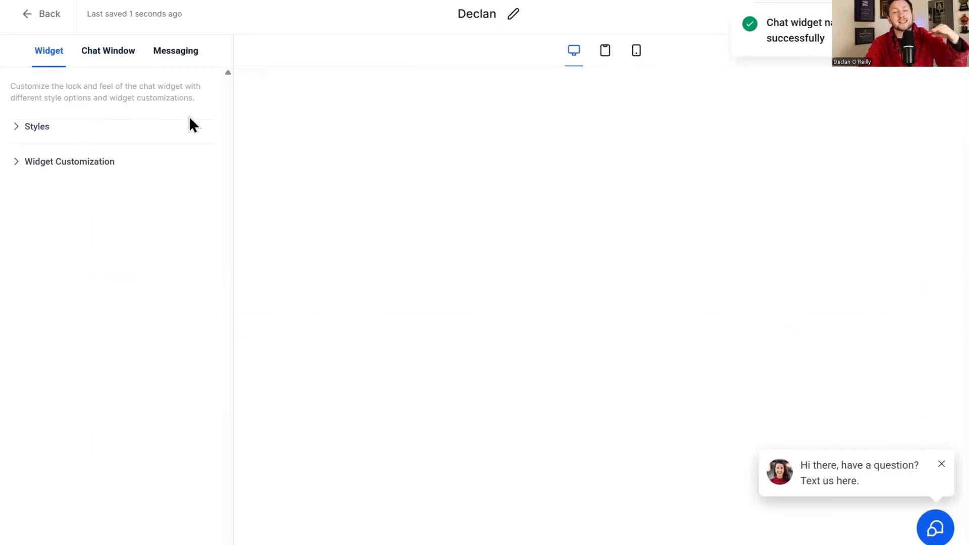
click(36, 126)
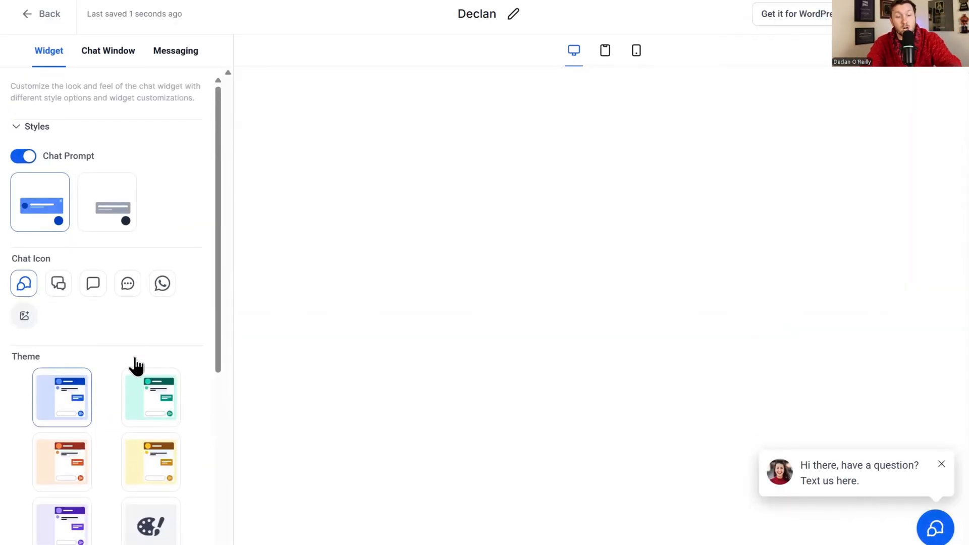
Step: Under Widget Customization, replace the widget's avatar with a different photo
scroll(down, 3)
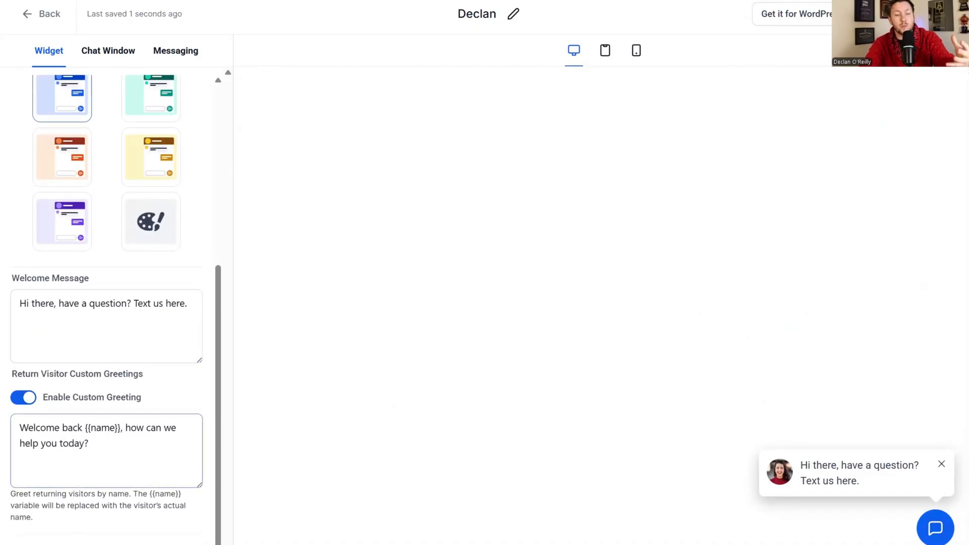
scroll(down, 3)
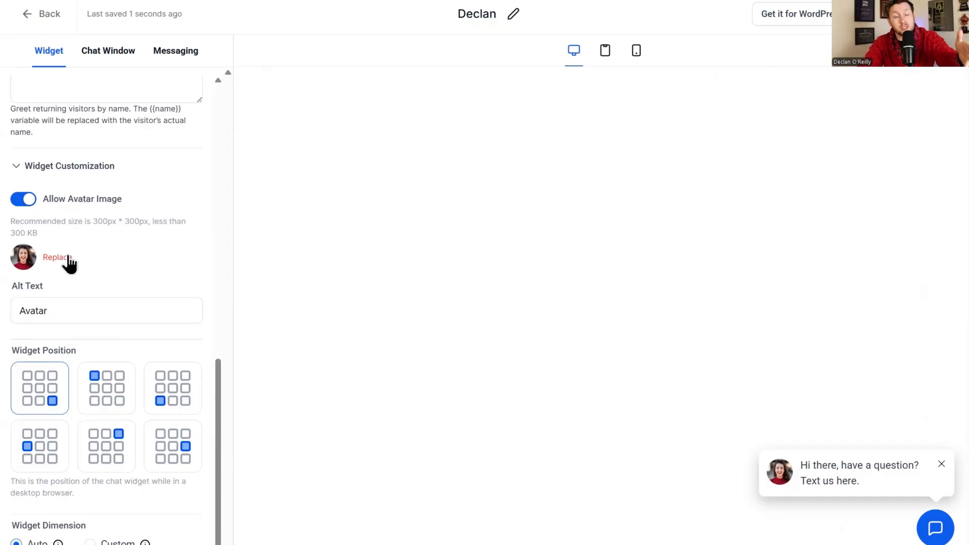
click(57, 257)
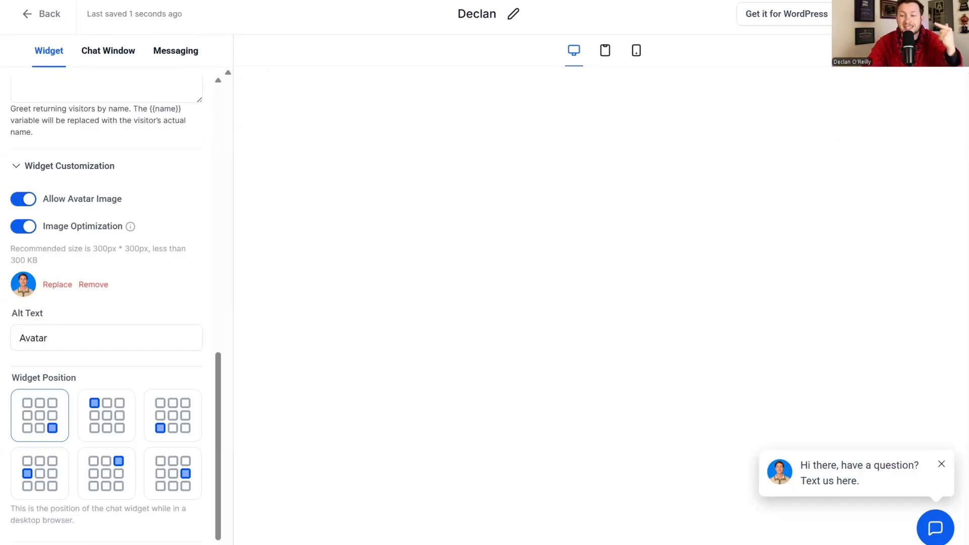
click(108, 51)
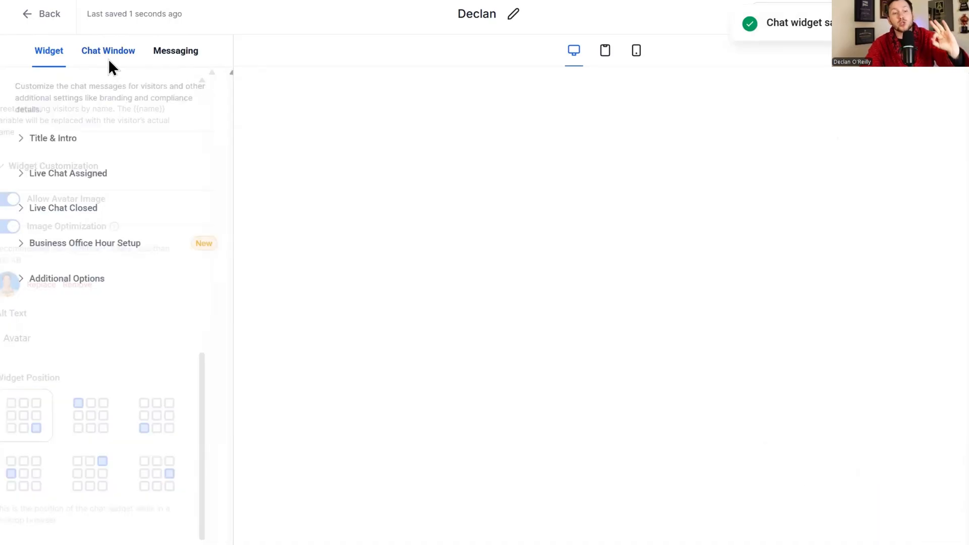
Step: In the title and intro settings, turn off Show Live Chat Welcome Message
click(108, 50)
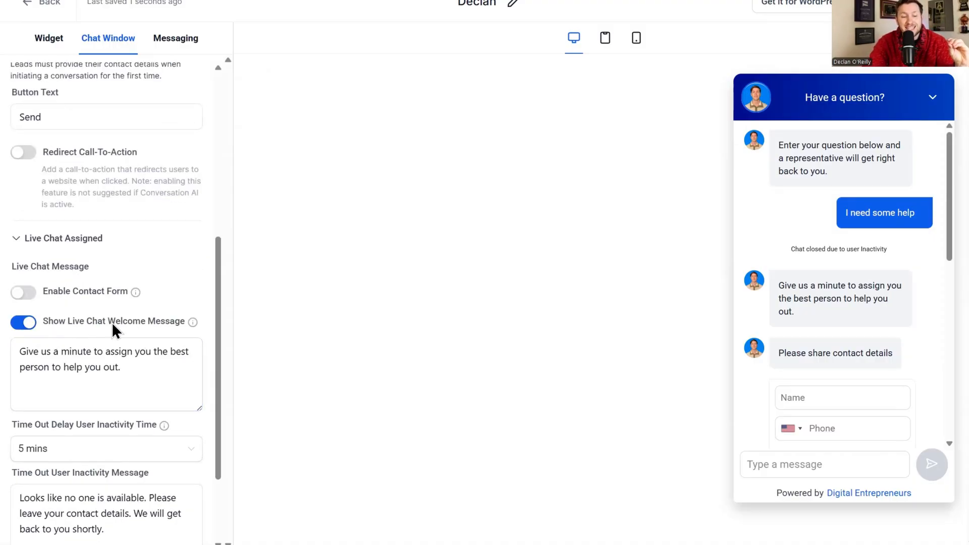
mouse_move(192, 322)
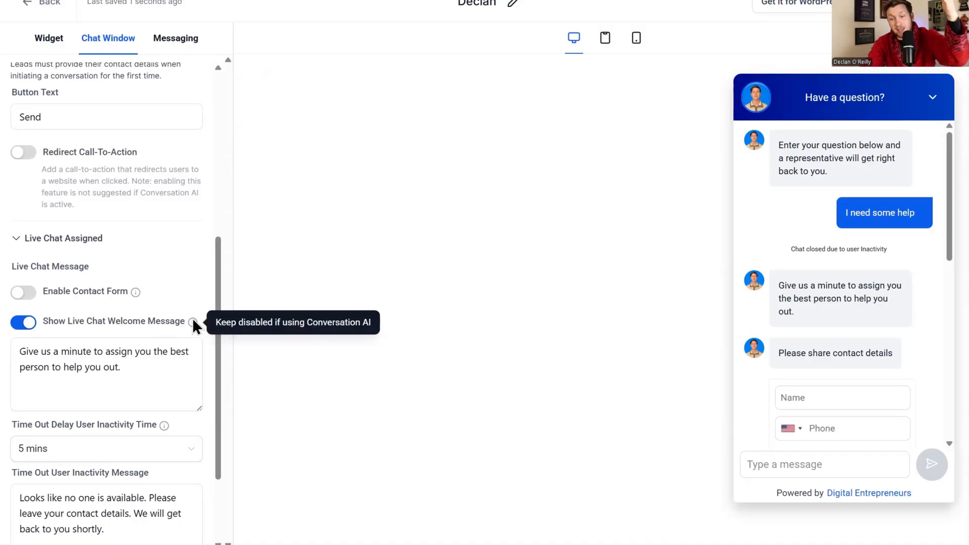
mouse_move(49, 326)
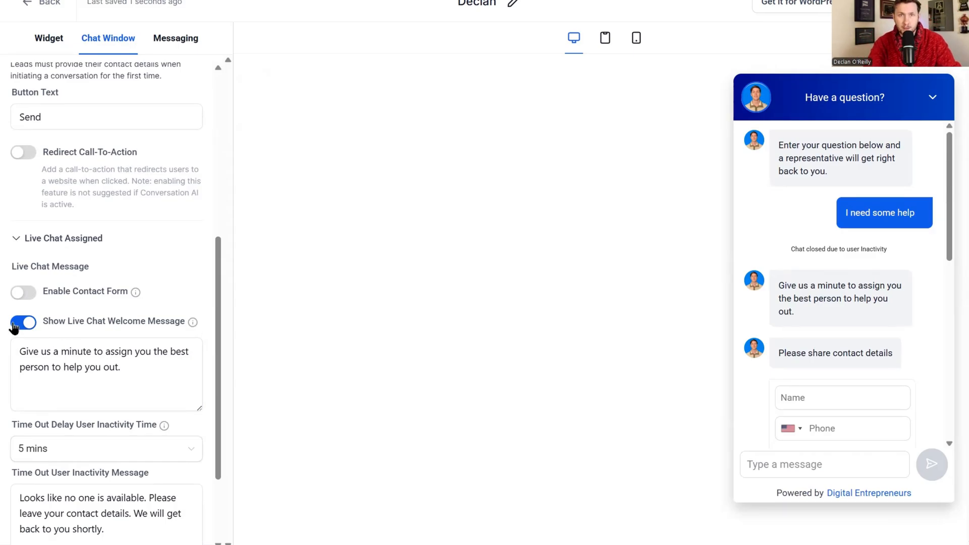
click(23, 322)
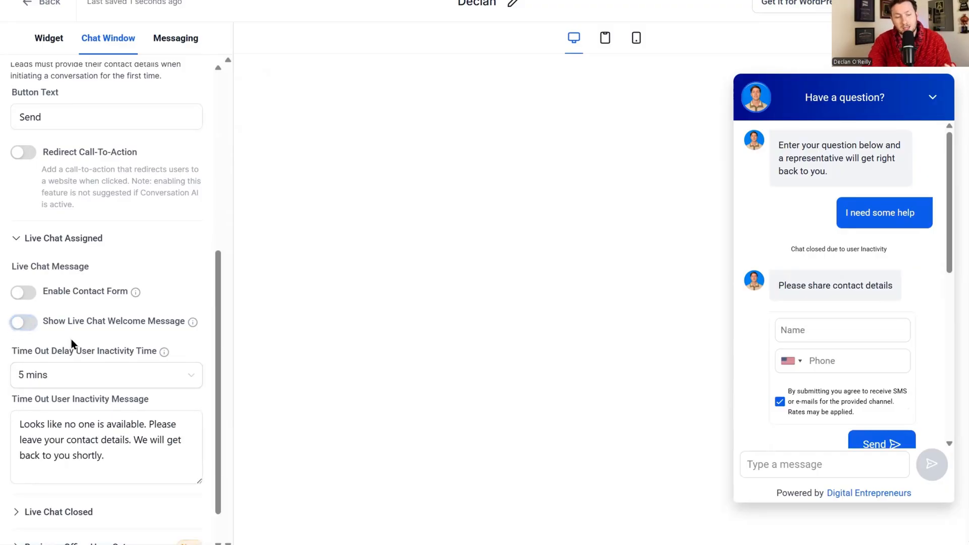
Step: Under Additional Options, change the branding Display Name to Declan Da Wizard
scroll(down, 3)
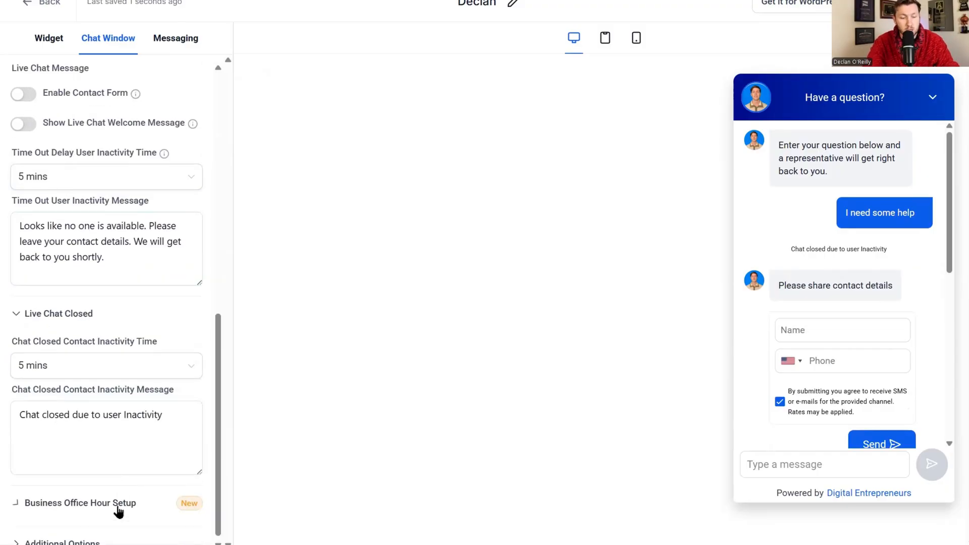
scroll(down, 3)
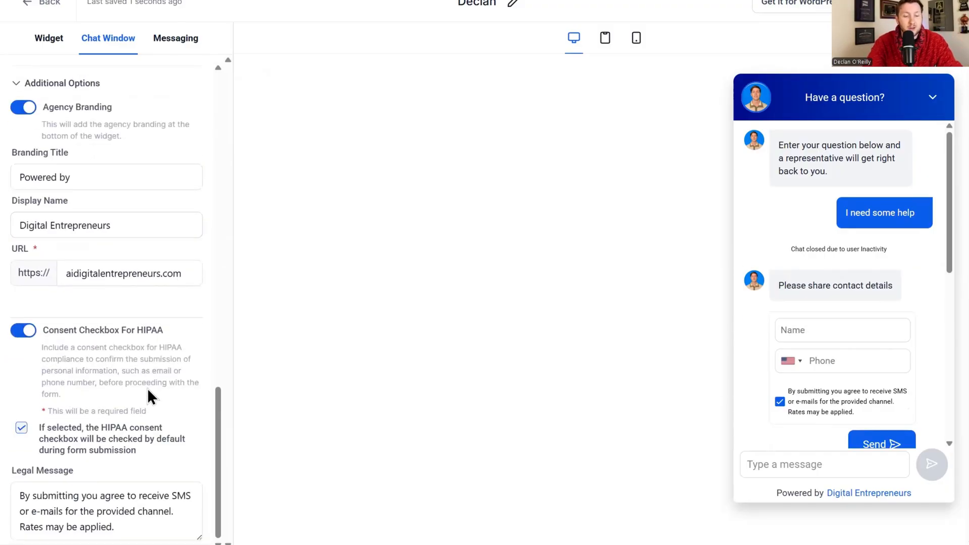
double_click(81, 226)
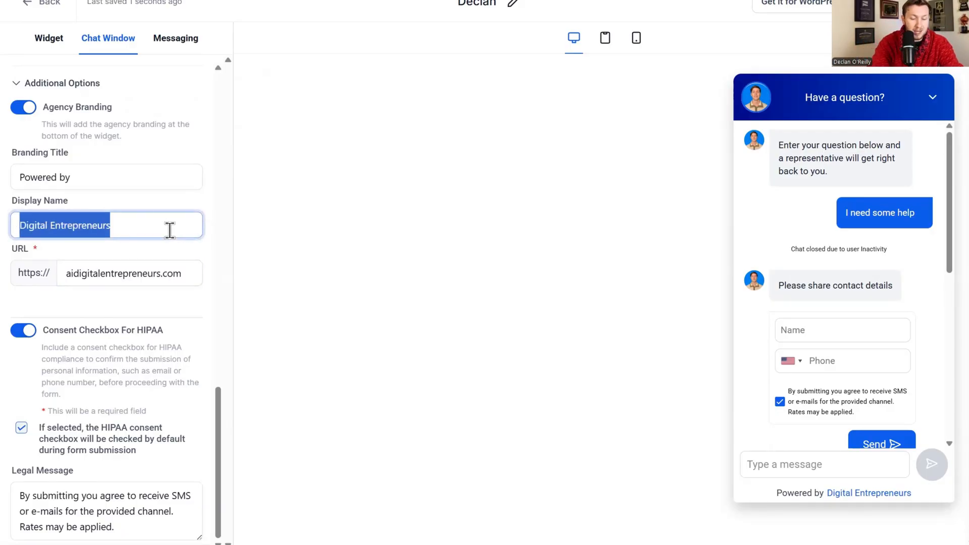
text(Declan Da Wizar)
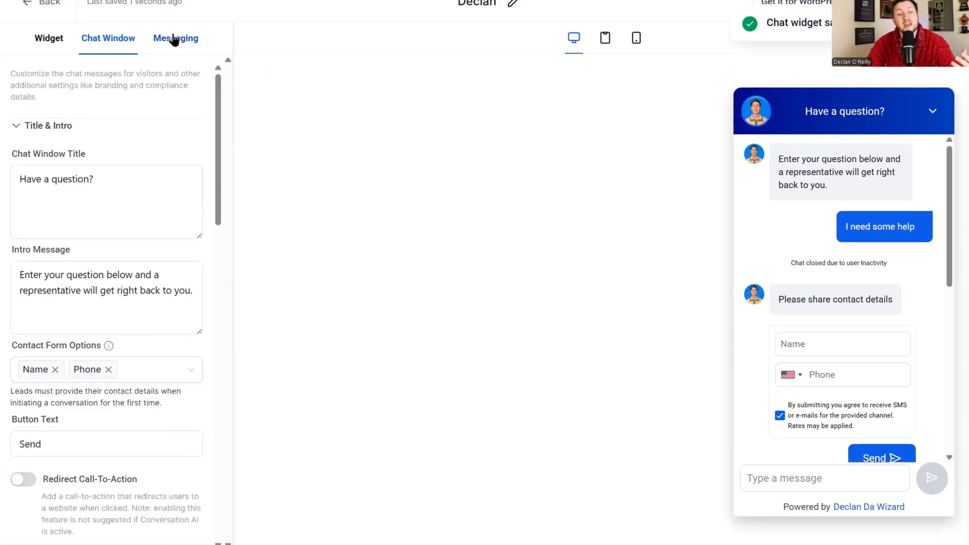
Step: Review the Messaging settings and return to the chat widget list showing Declan
click(176, 38)
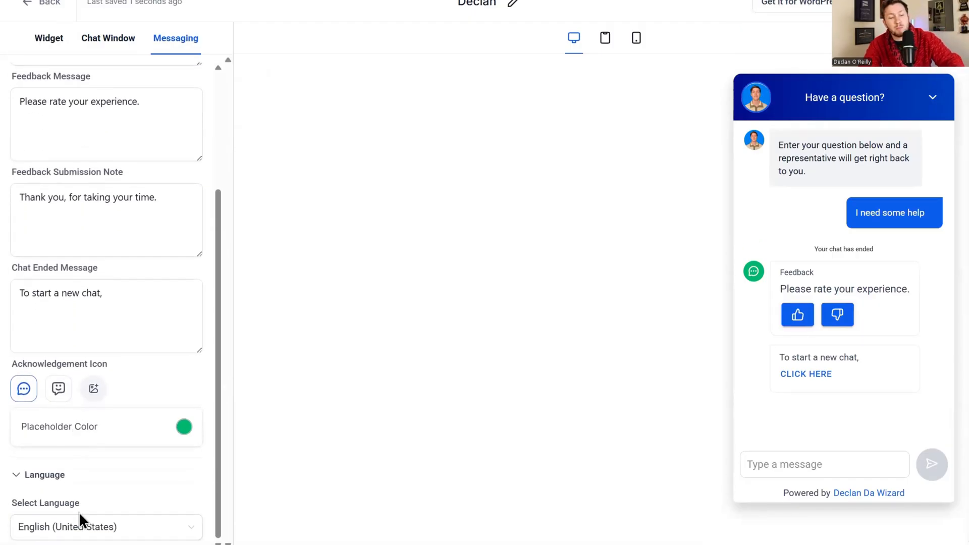
click(106, 527)
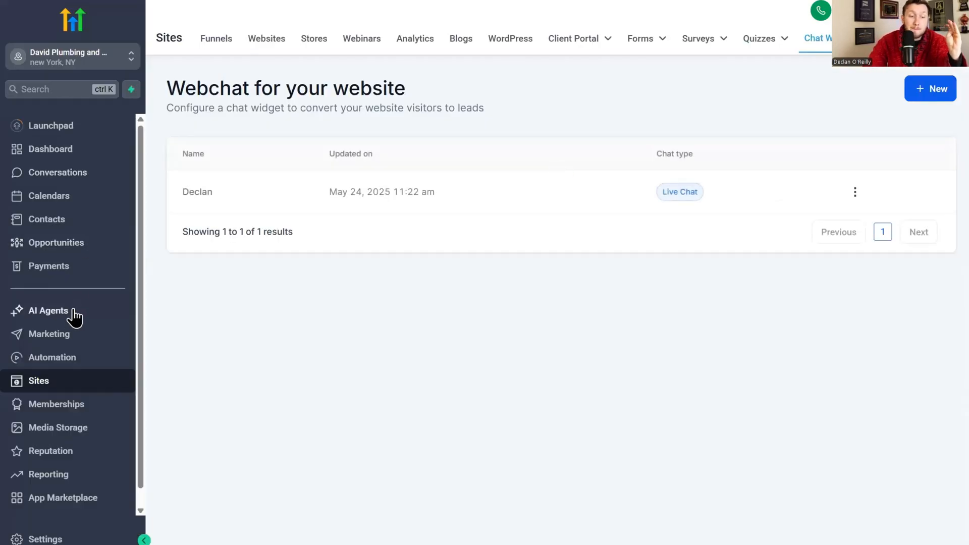
click(48, 309)
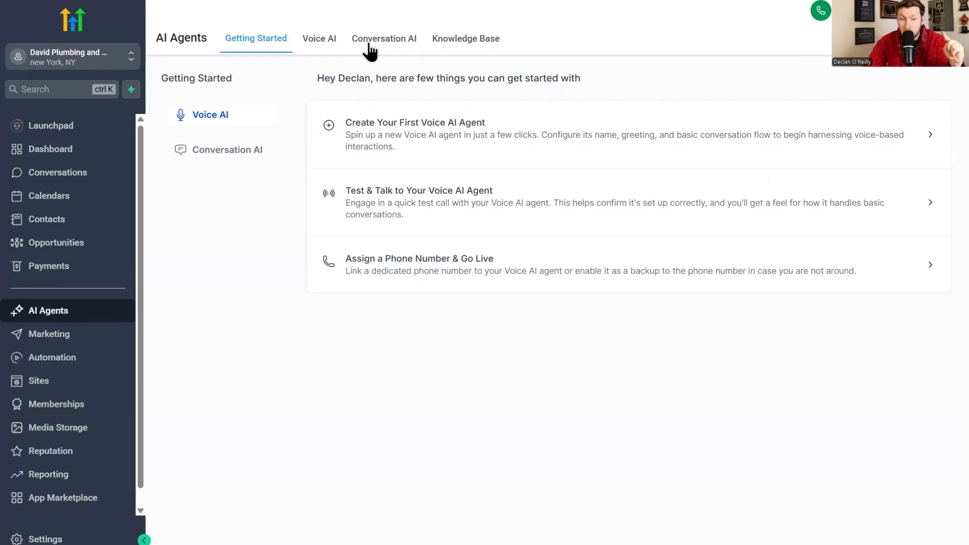
click(383, 38)
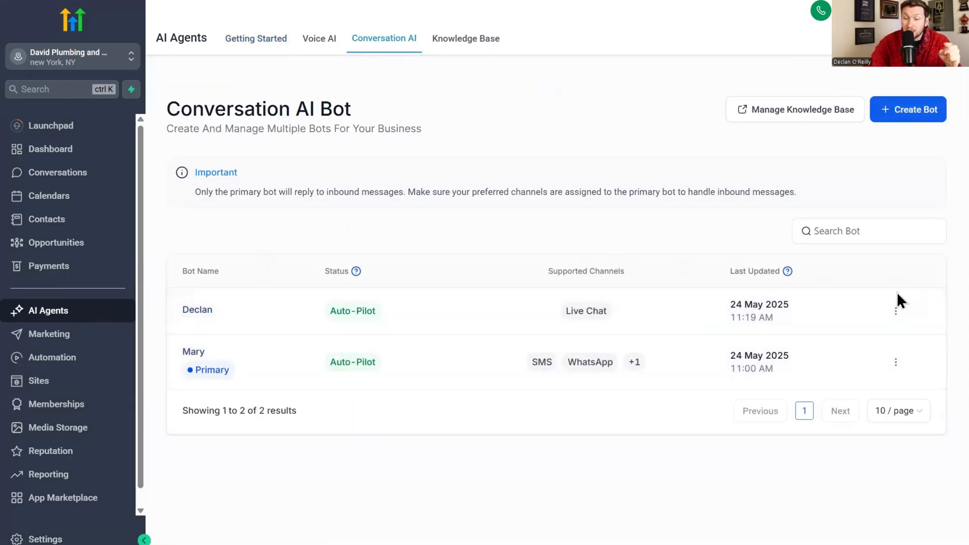
click(893, 265)
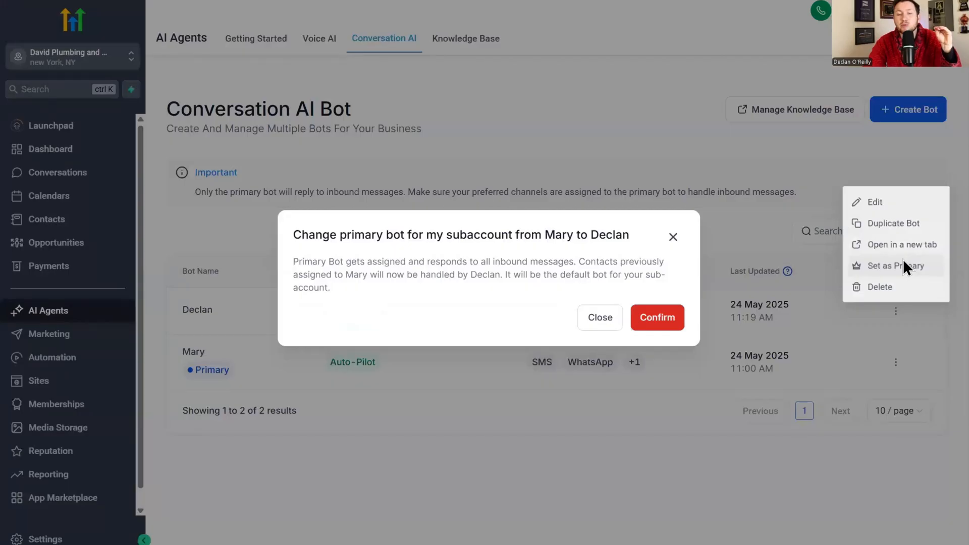
click(657, 317)
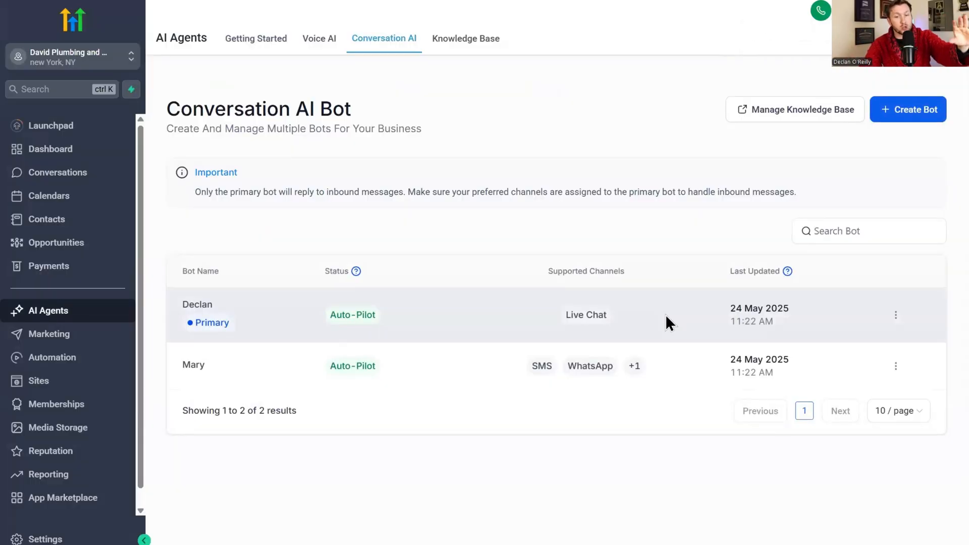
mouse_move(482, 355)
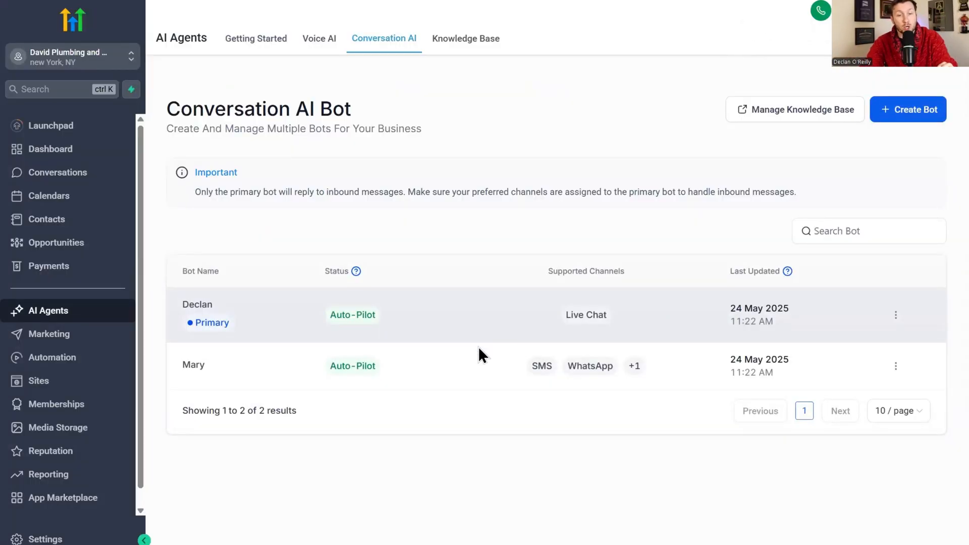
mouse_move(70, 276)
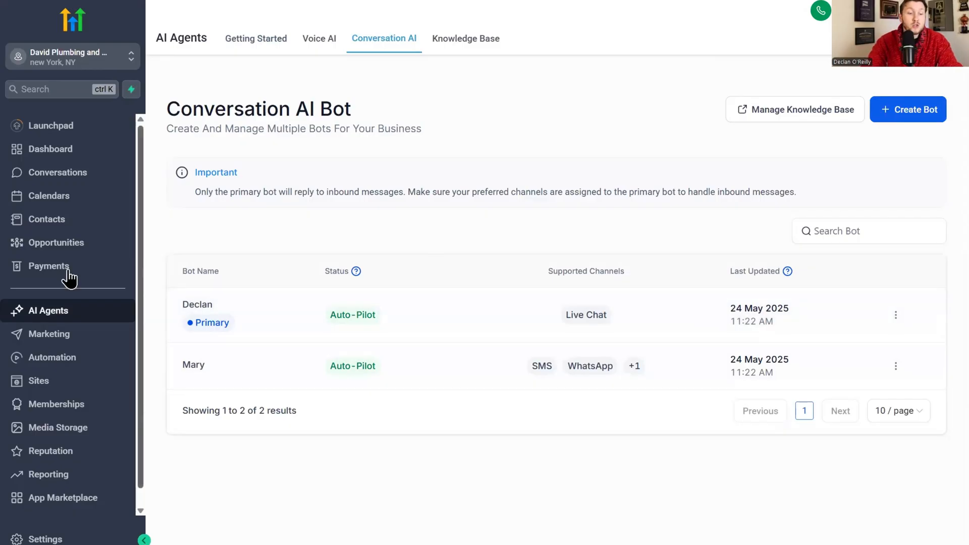
Step: Confirm the Plumbing Appointments website's chat widget is Declan and preview the live site
click(38, 381)
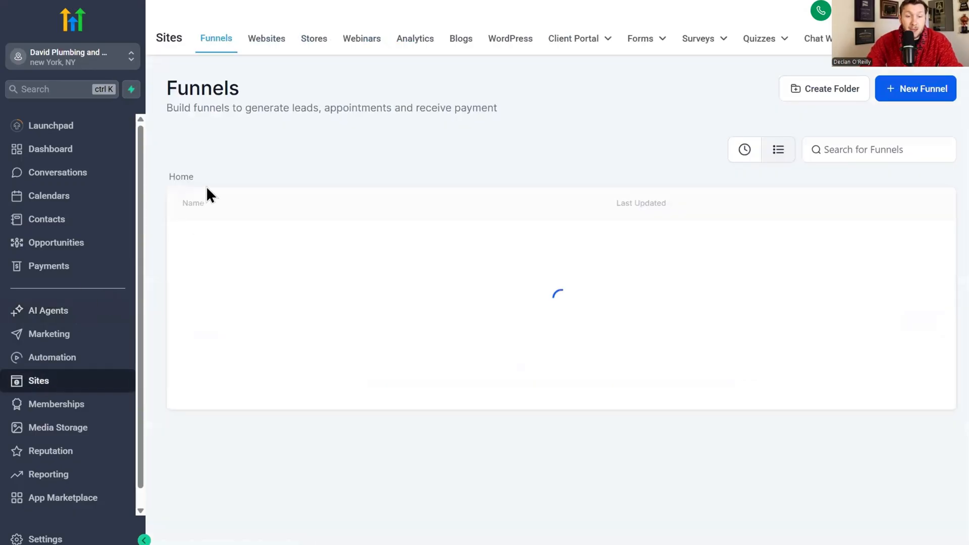
click(267, 38)
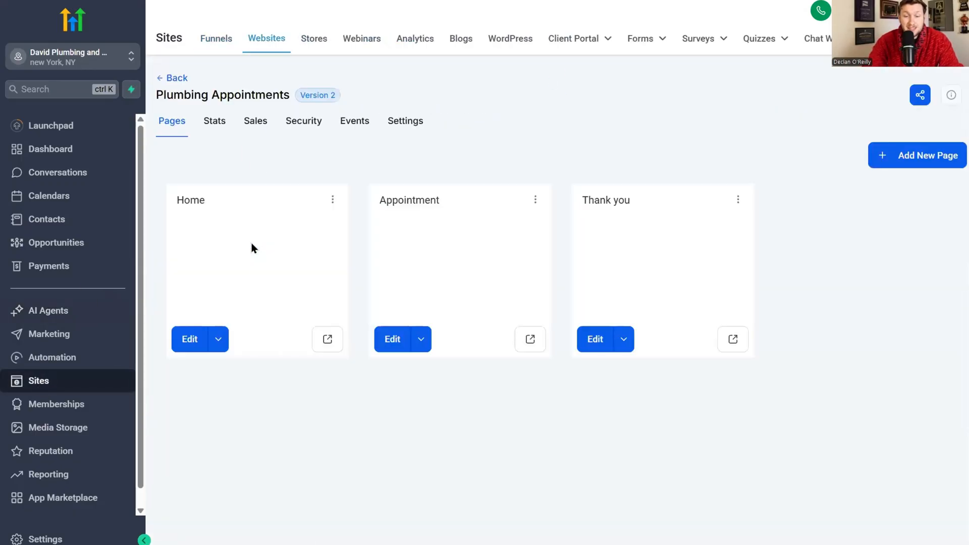
click(406, 120)
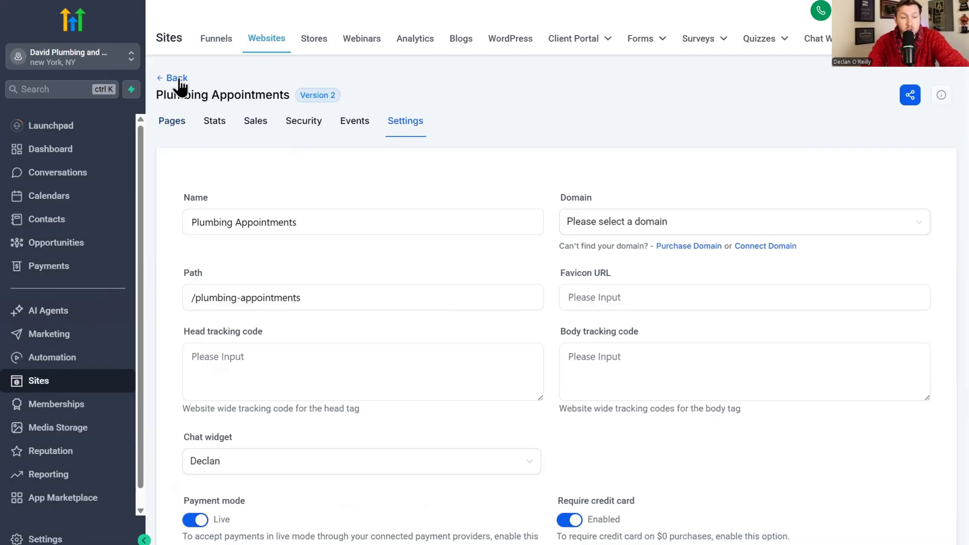
click(171, 120)
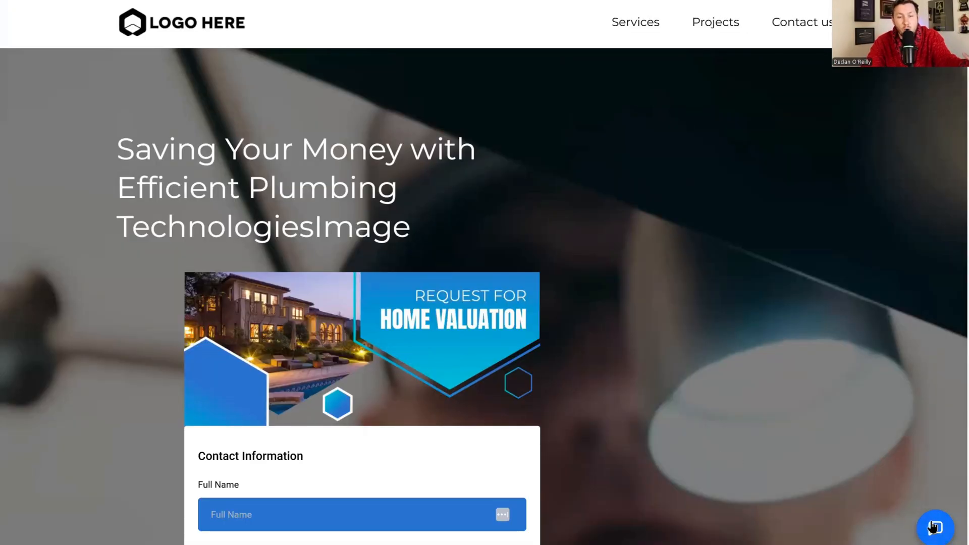
Step: Send a plumbing help message in the site chat and get Declan's appointment-booking reply
click(935, 527)
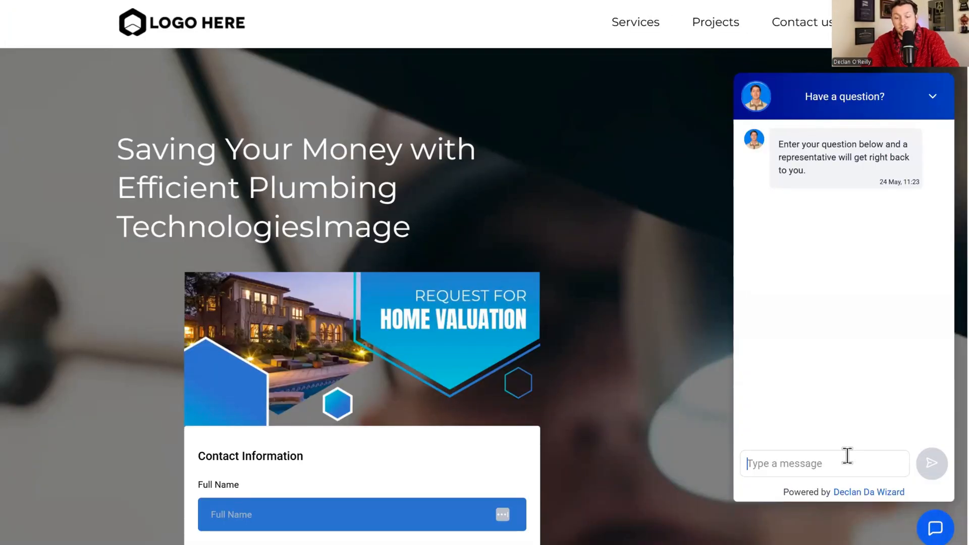
text(hey i need plumbing pleas)
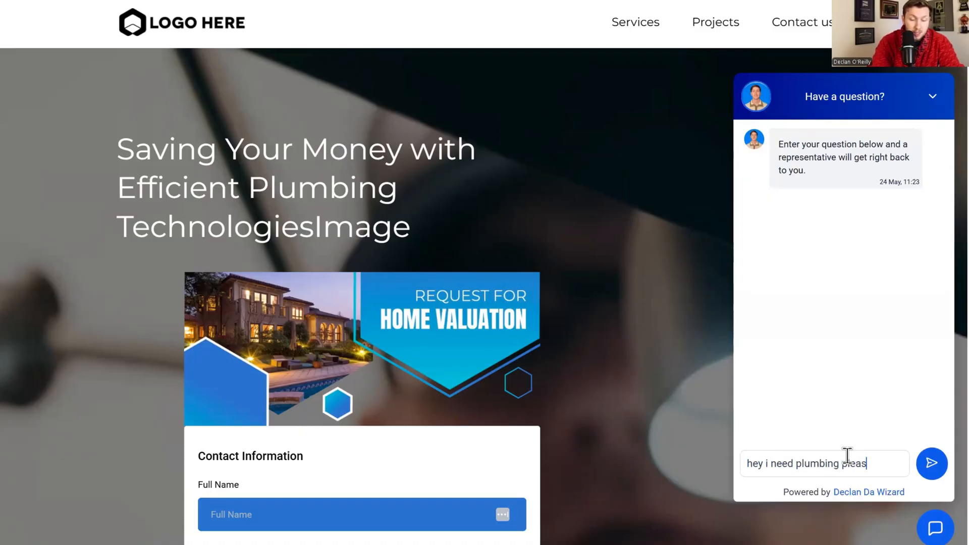
click(931, 464)
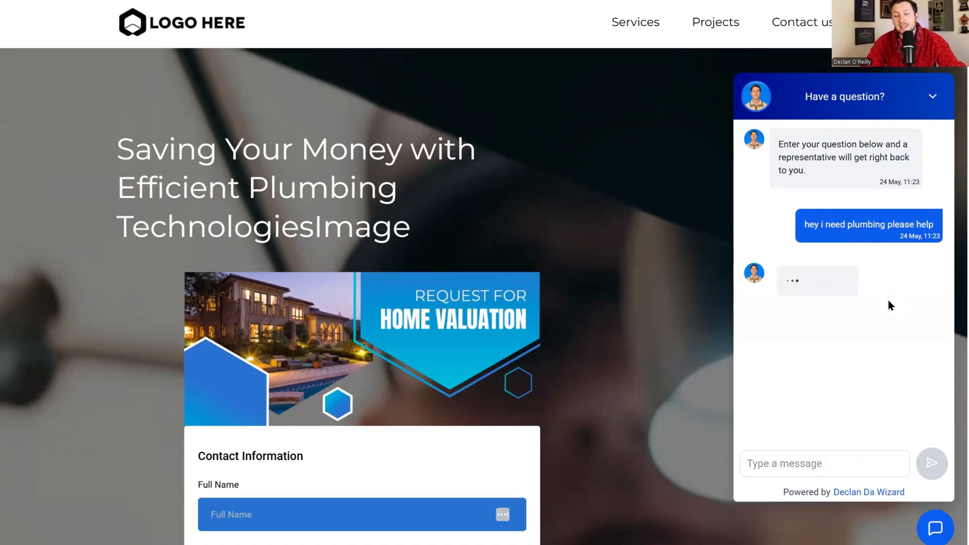
mouse_move(836, 299)
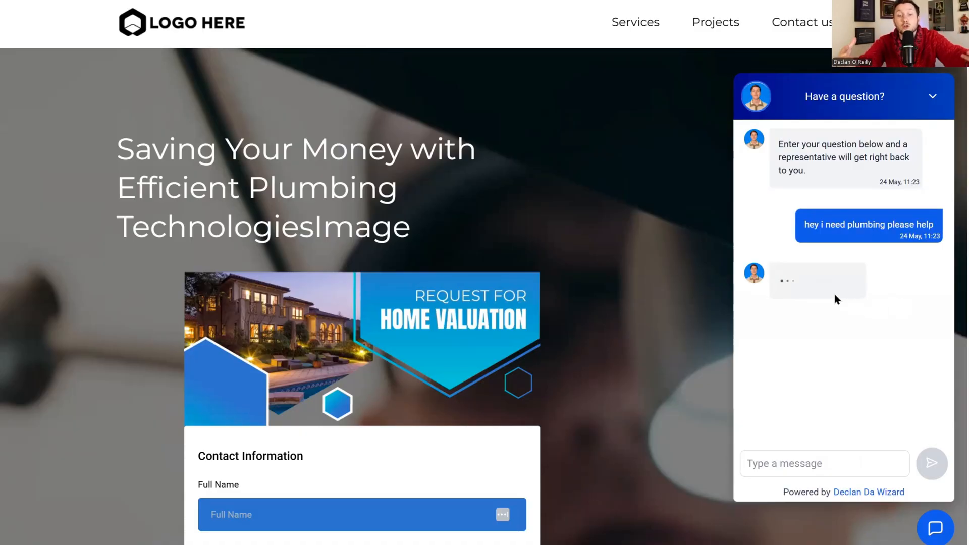
click(825, 463)
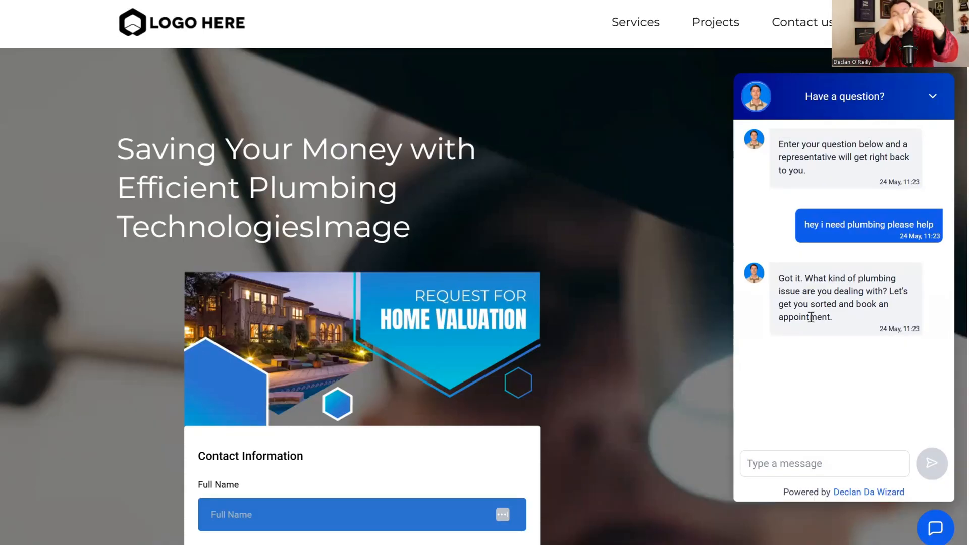
click(824, 463)
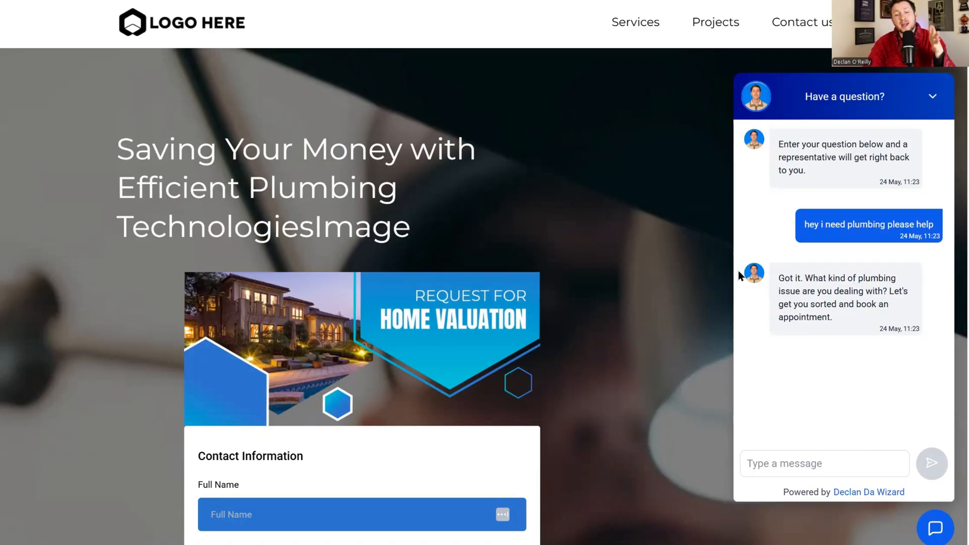
click(825, 463)
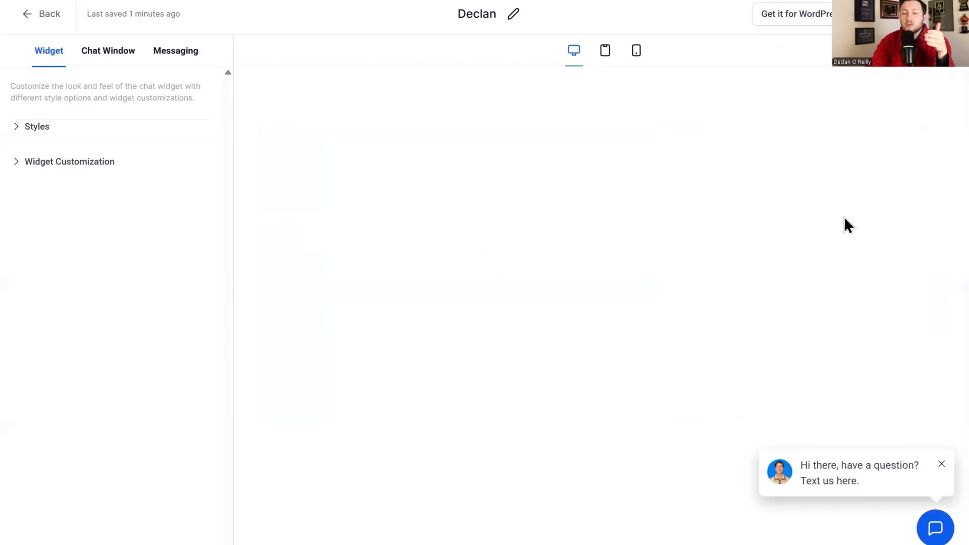
mouse_move(645, 362)
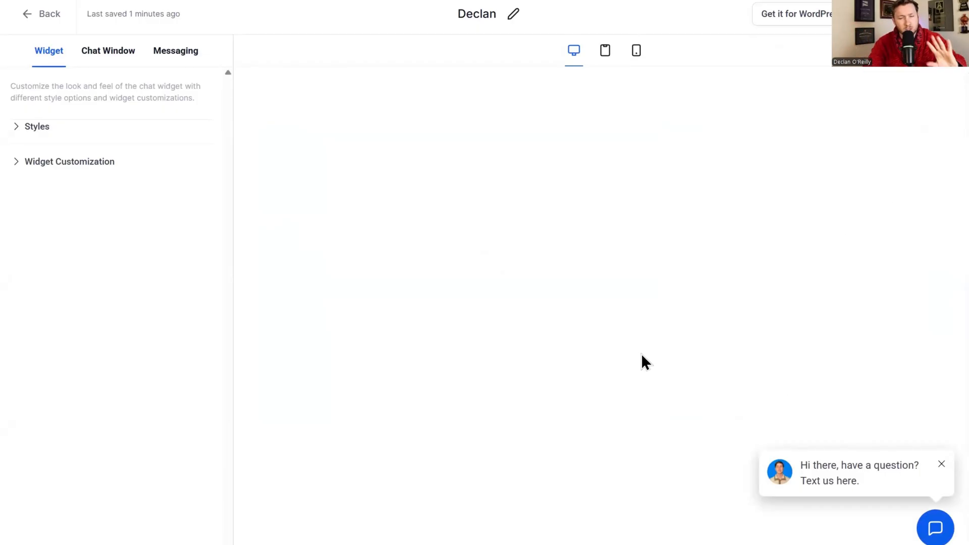
mouse_move(775, 162)
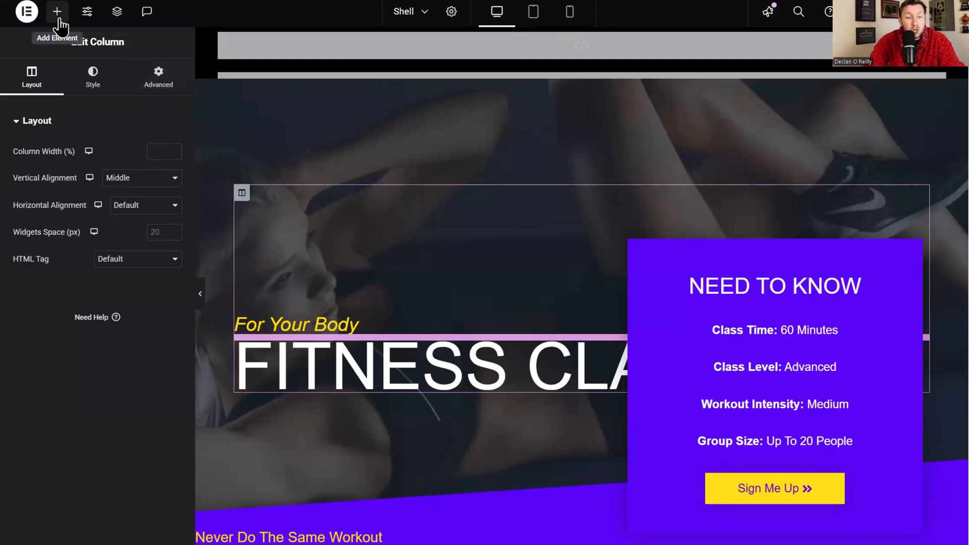
Step: Search Elementor's elements for 'shortcode' to embed the chat widget code
click(57, 11)
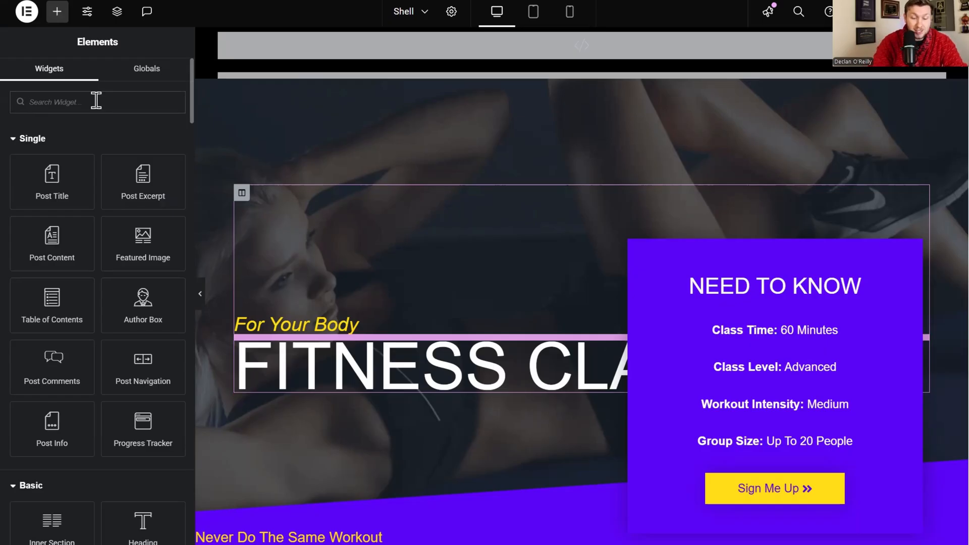
text(short)
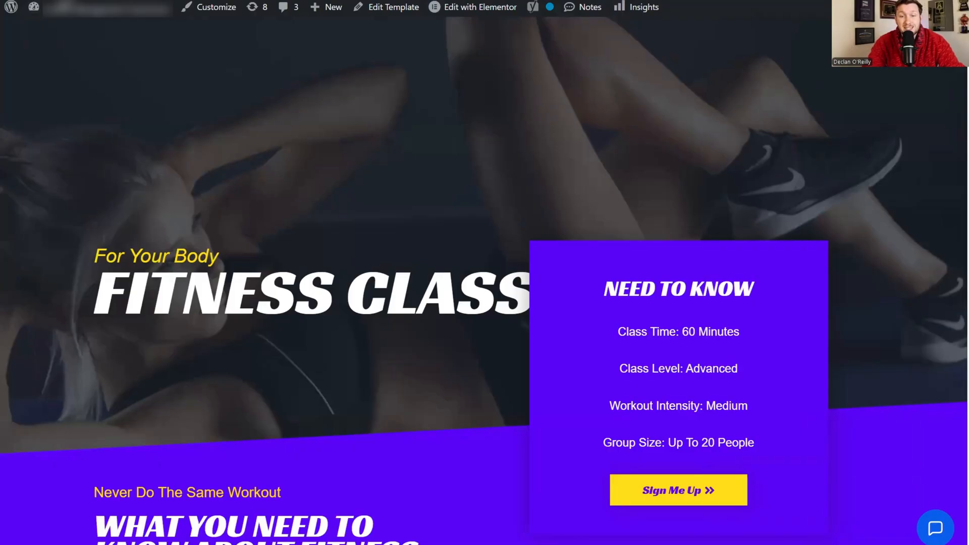
Step: Open the chat bubble on the WordPress Fitness Class page to show the bot's greeting
click(935, 527)
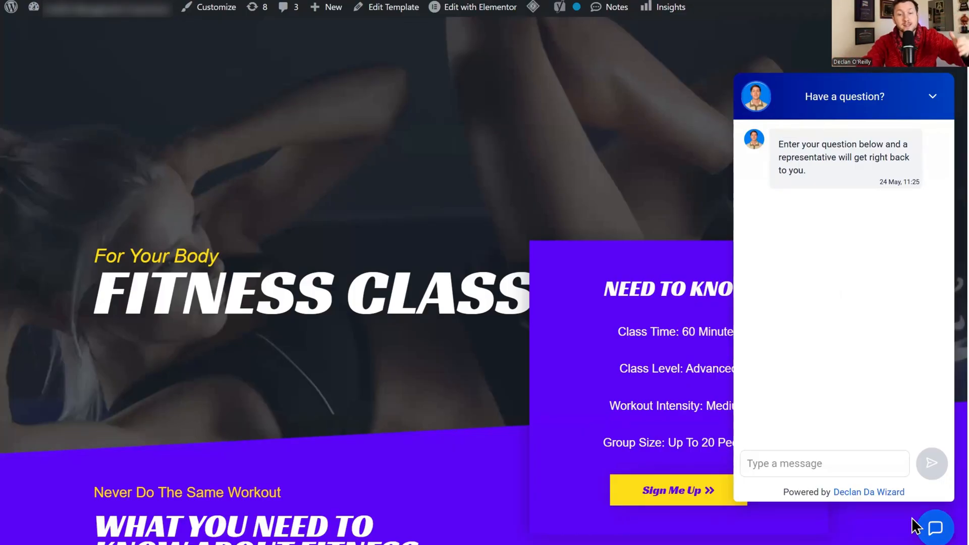
click(824, 463)
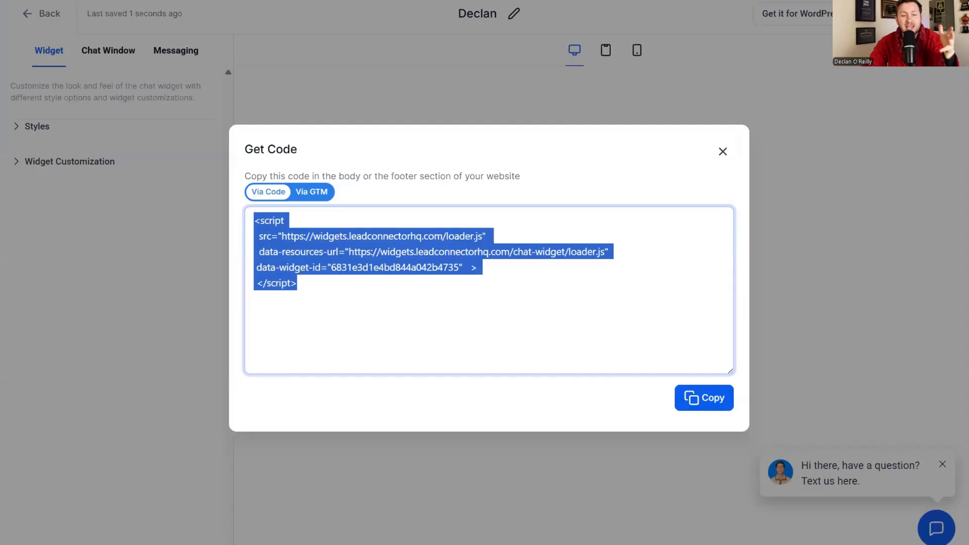
mouse_move(320, 16)
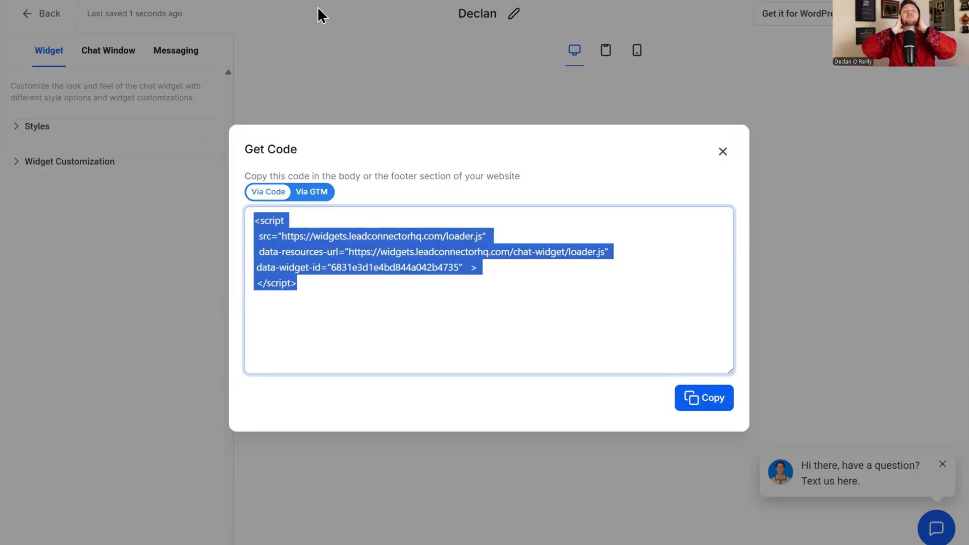
mouse_move(296, 56)
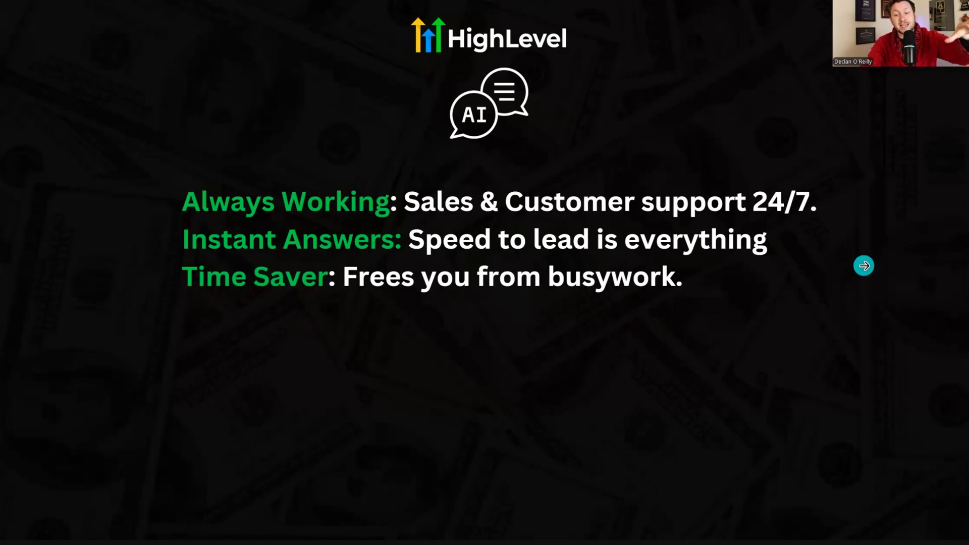
Step: Advance the AI chat benefits slide until the $297 and $497 price points appear
click(863, 265)
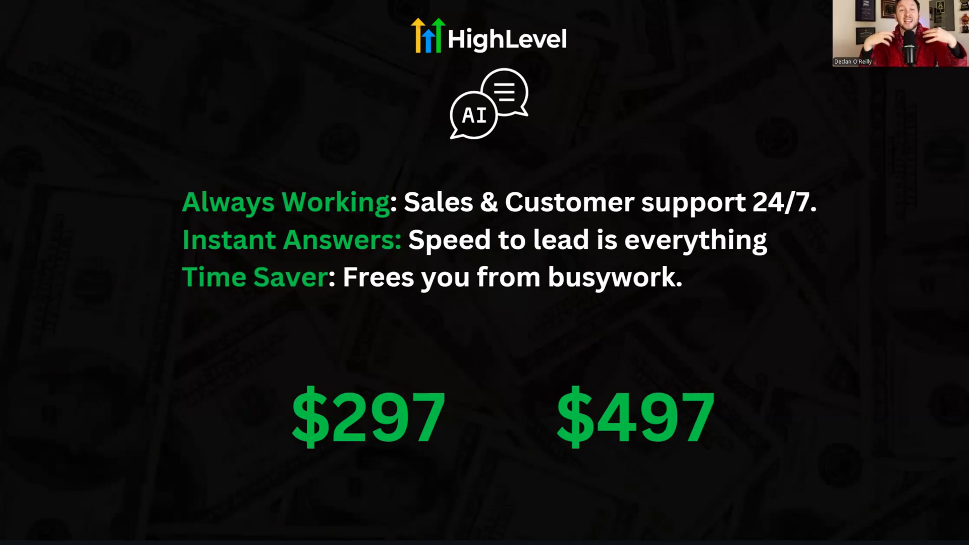
click(347, 404)
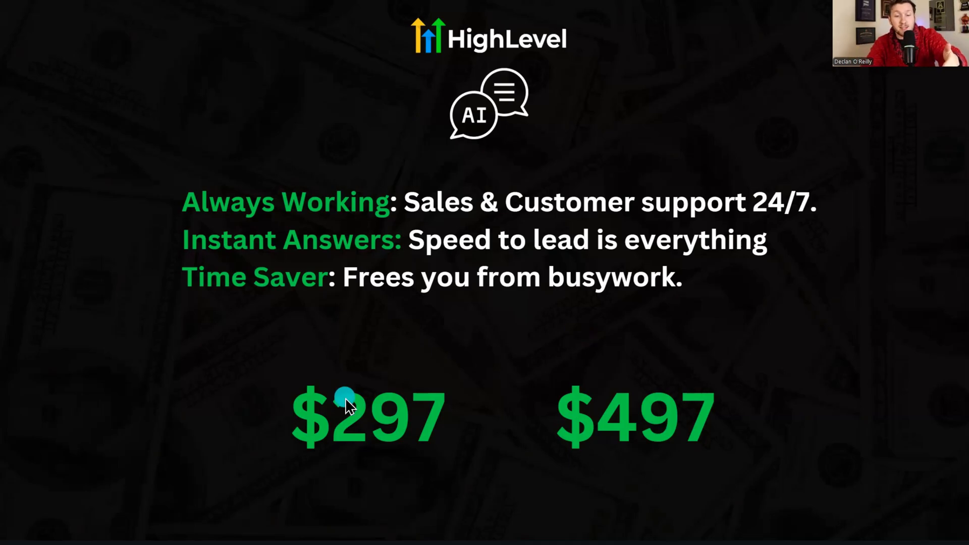